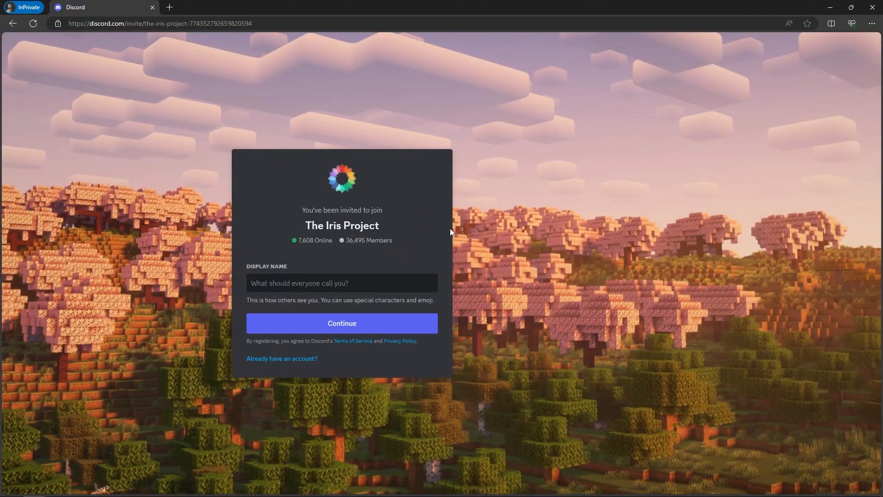
Step: Open The Iris Project's #dh-compatibility-faq channel under Distant Horizons in Discord
{"action": "left_click", "coordinate": [341, 283]}
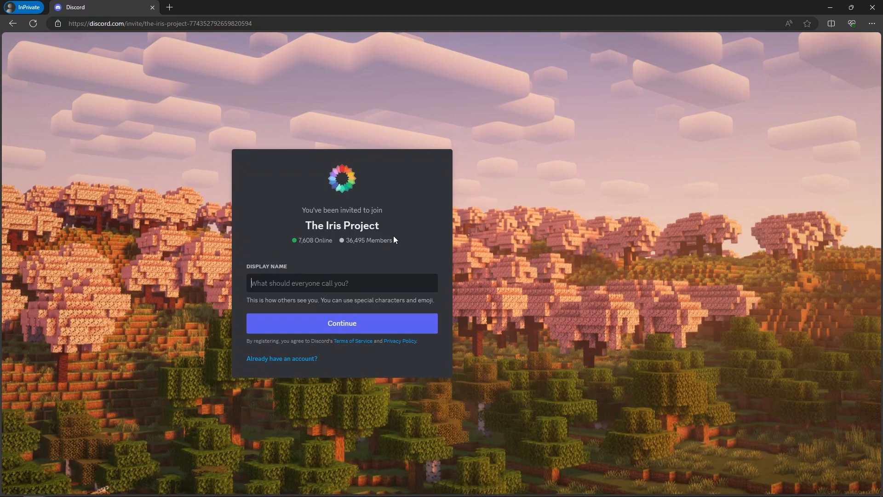
{"action": "left_click", "coordinate": [342, 323]}
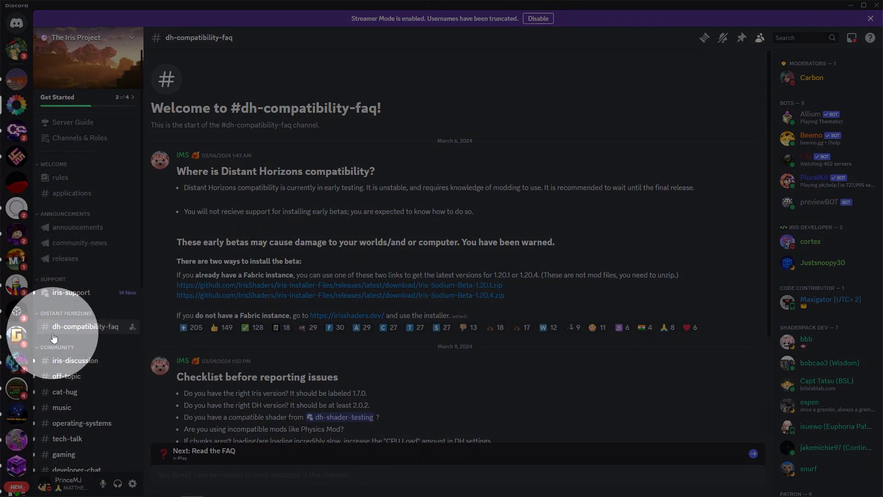
{"action": "mouse_move", "coordinate": [100, 332]}
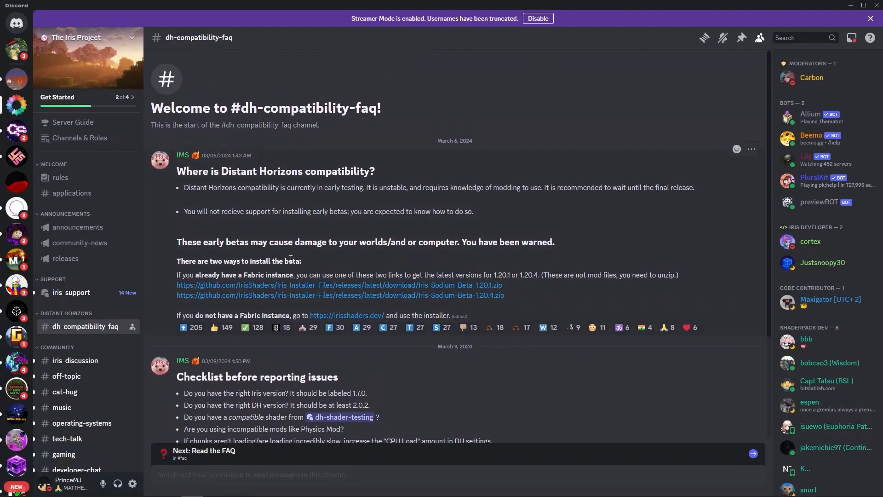
{"action": "mouse_move", "coordinate": [479, 294]}
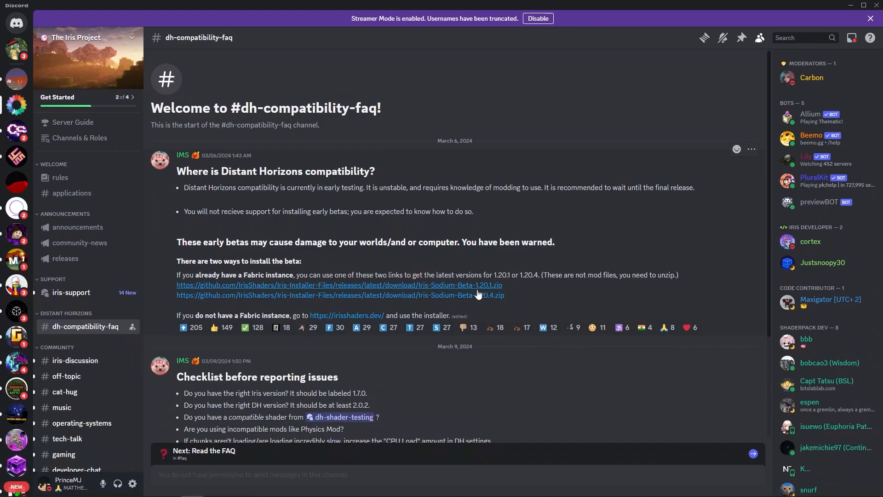
{"action": "mouse_move", "coordinate": [488, 294]}
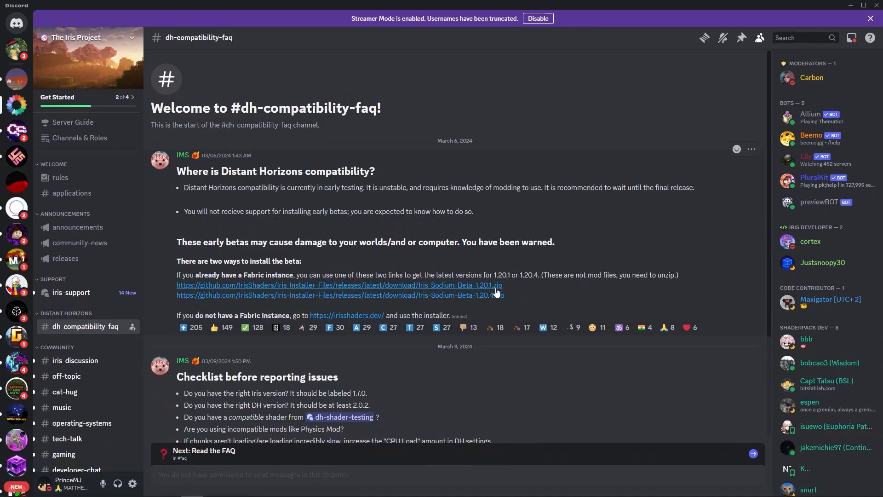
{"action": "mouse_move", "coordinate": [473, 306]}
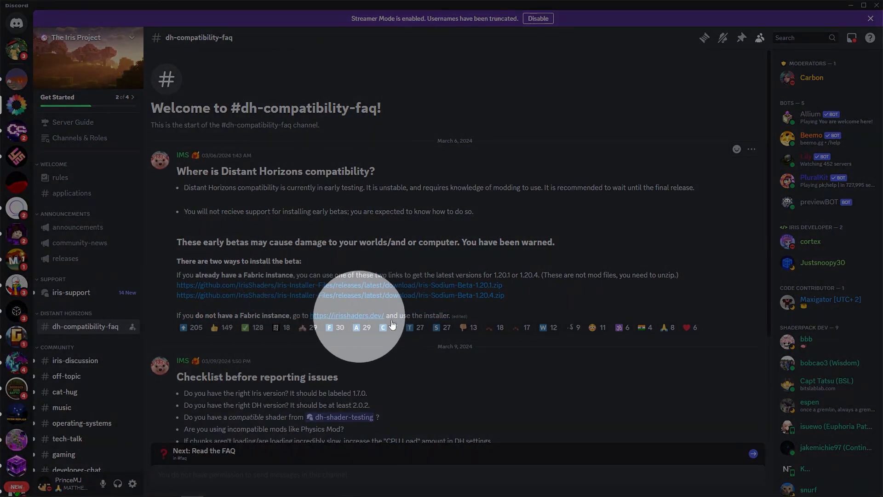
{"action": "mouse_move", "coordinate": [503, 301]}
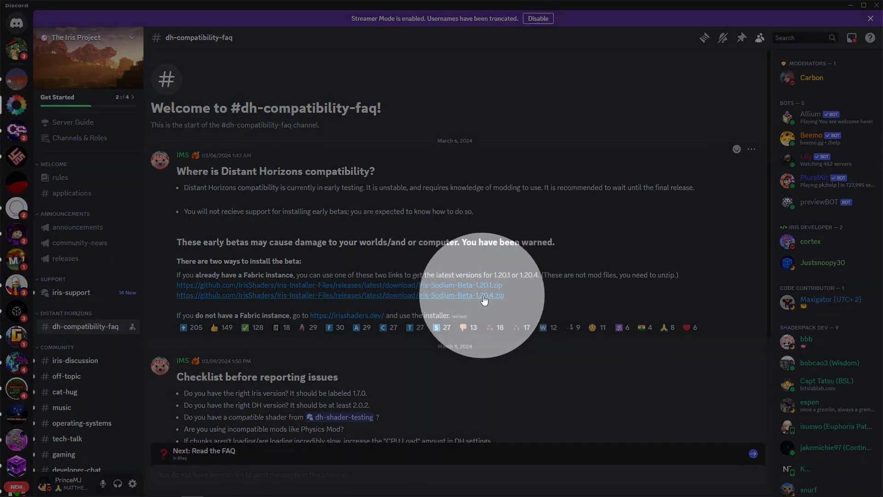
Step: Download Iris-Sodium-Beta-1.20.4.zip from the FAQ link, continuing past Discord's dangerous-download warning
{"action": "left_click", "coordinate": [483, 295]}
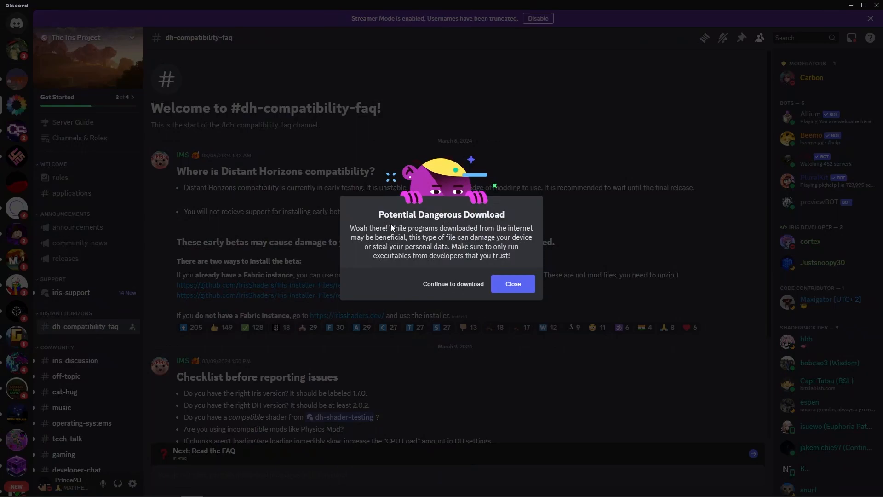
{"action": "mouse_move", "coordinate": [458, 220]}
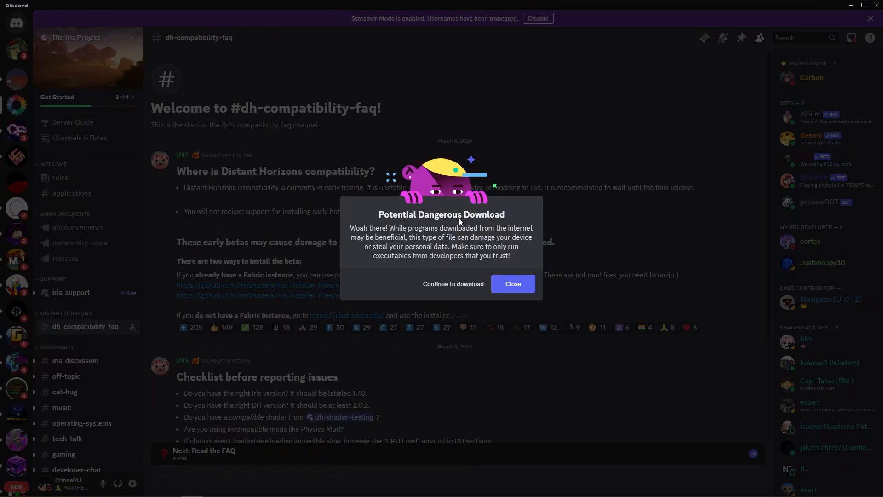
{"action": "left_click", "coordinate": [453, 283]}
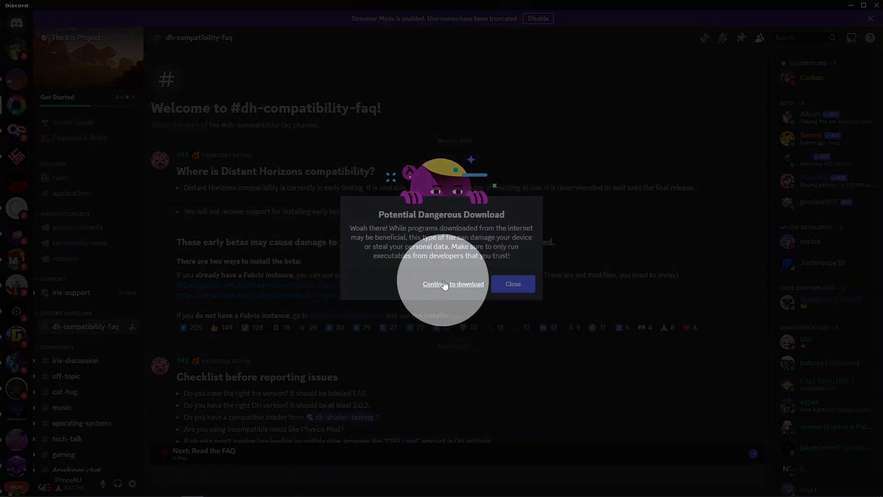
{"action": "left_click", "coordinate": [452, 283]}
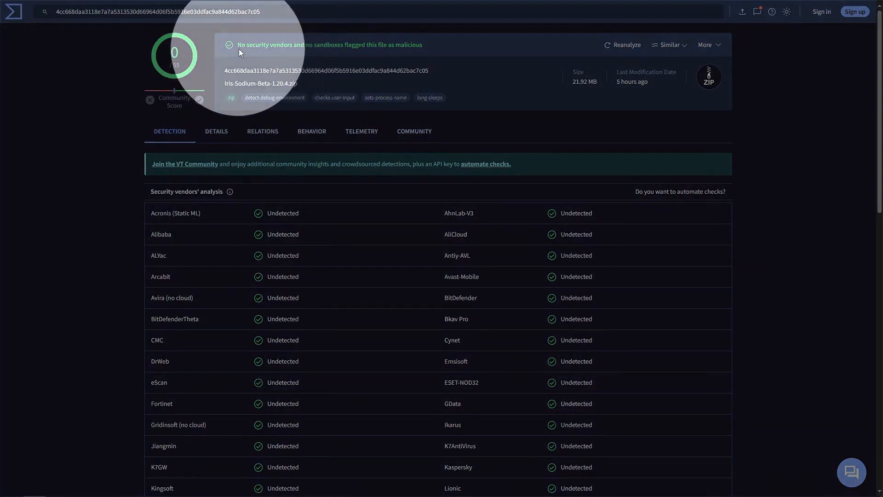
Step: Save Iris-Sodium-Beta-1.20.4.zip from Edge's downloads into the Downloads folder
{"action": "left_click", "coordinate": [685, 51]}
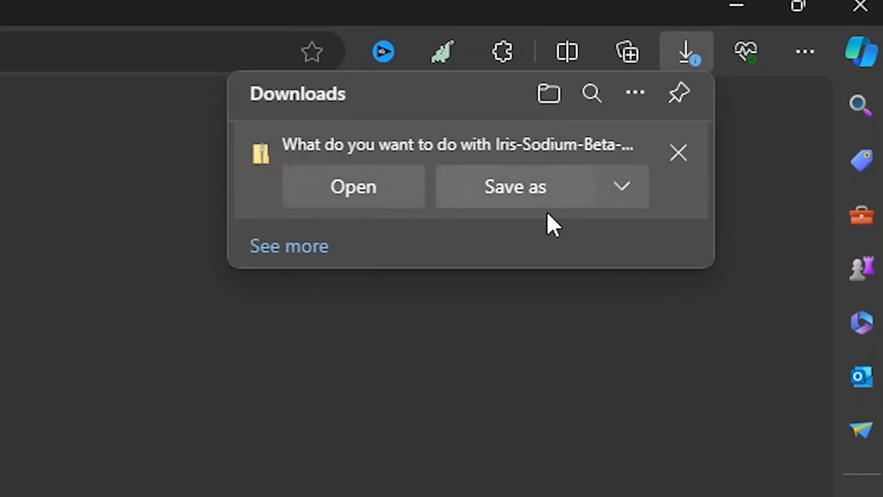
{"action": "left_click", "coordinate": [529, 186]}
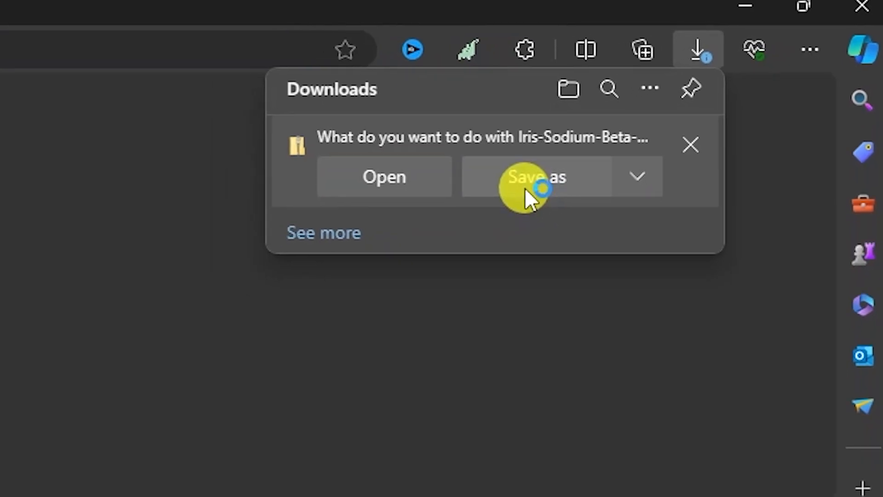
{"action": "left_click", "coordinate": [534, 176]}
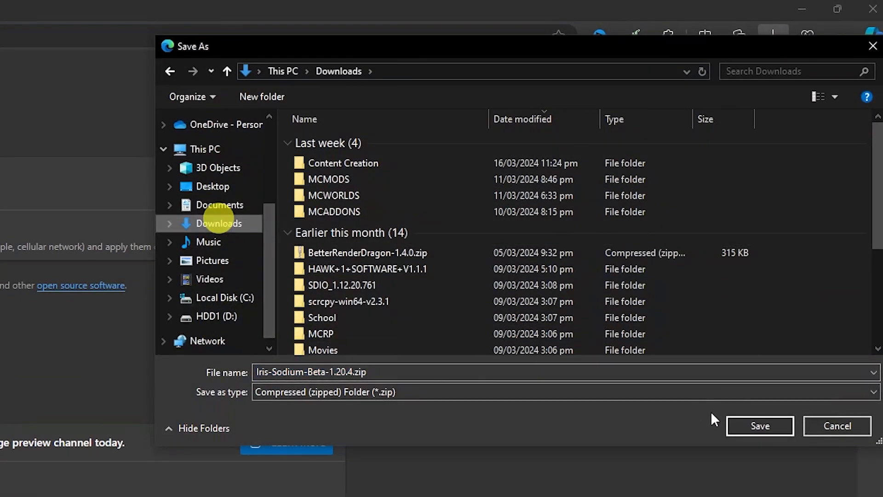
{"action": "left_click", "coordinate": [758, 424]}
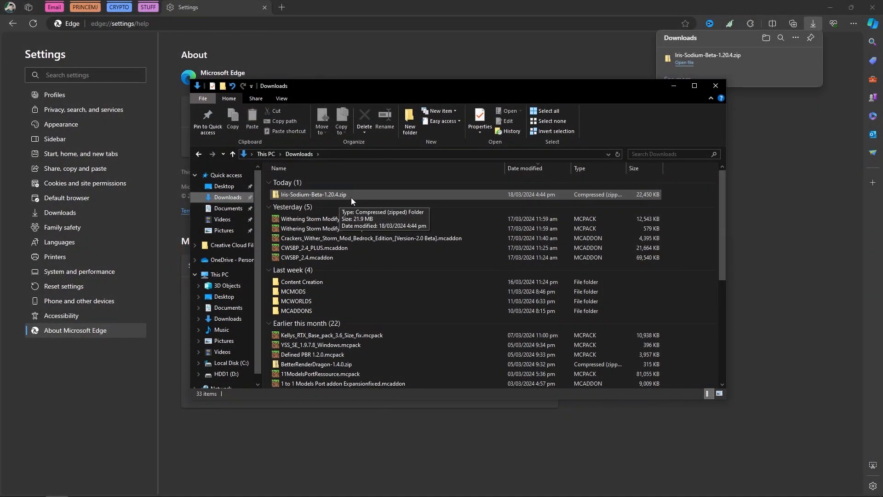
Step: Extract Iris-Sodium-Beta-1.20.4.zip into Downloads and browse the extracted folder
{"action": "right_click", "coordinate": [313, 194]}
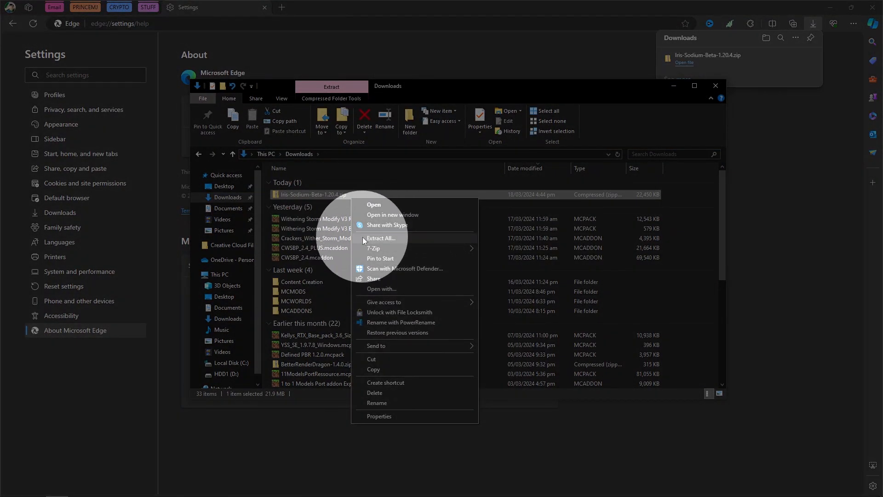
{"action": "left_click", "coordinate": [380, 238]}
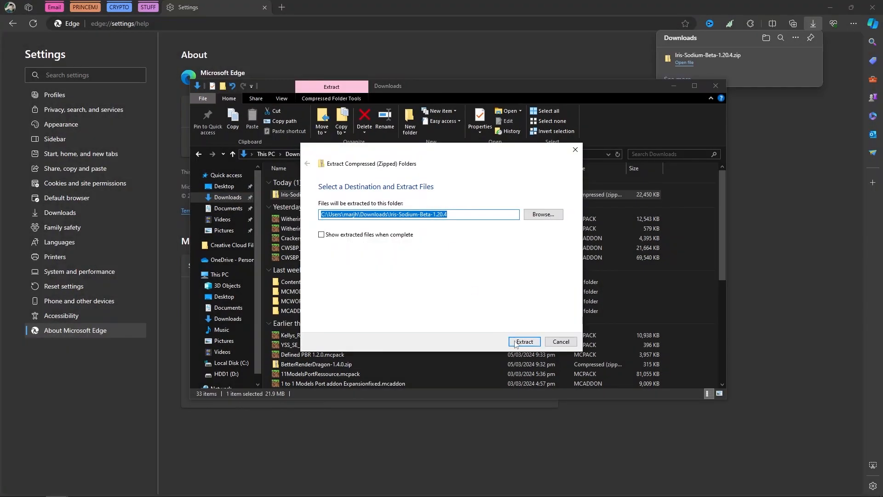
{"action": "left_click", "coordinate": [522, 341]}
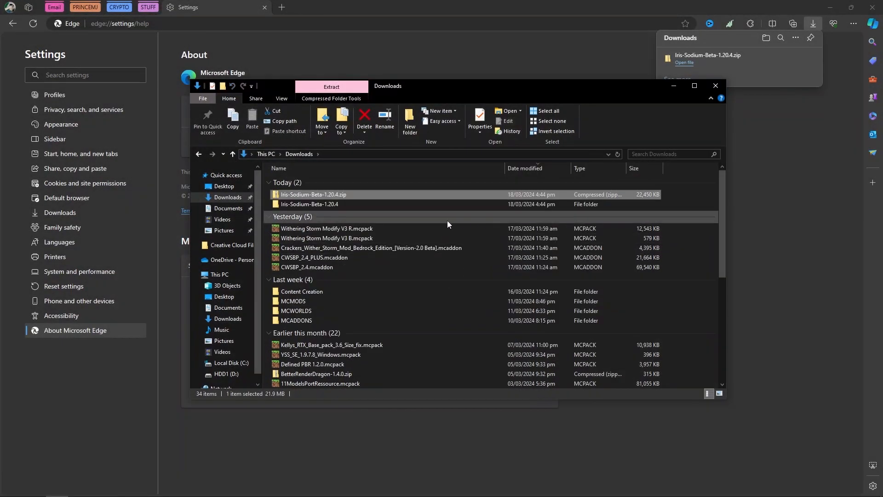
{"action": "mouse_move", "coordinate": [308, 203]}
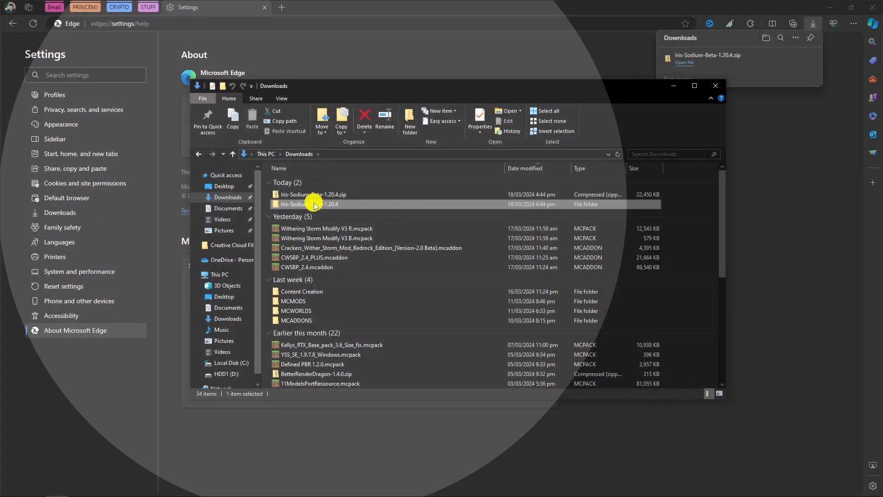
{"action": "double_click", "coordinate": [313, 204]}
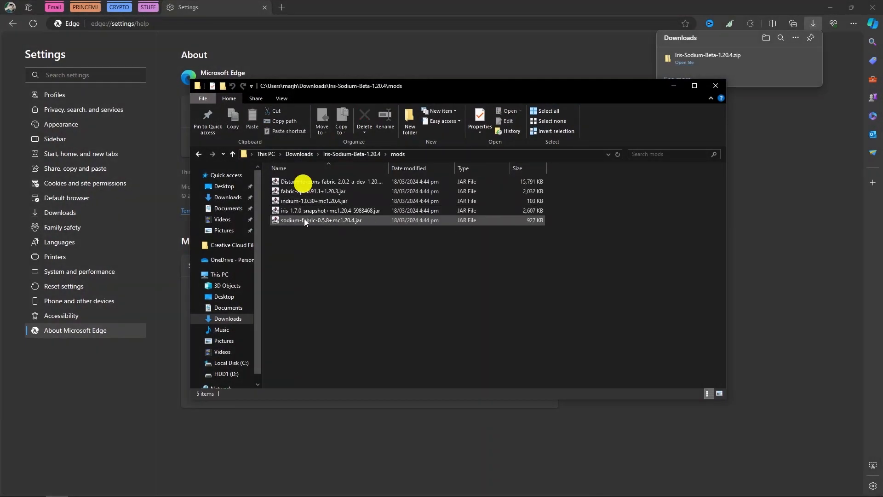
{"action": "left_click", "coordinate": [232, 153]}
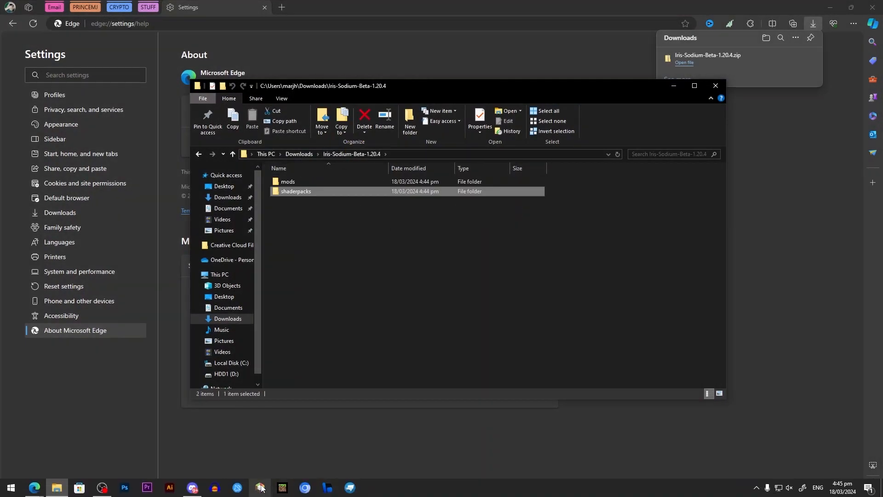
Step: Add a new Minecraft 1.20.4 instance with Fabric as the mod loader
{"action": "left_click", "coordinate": [261, 488]}
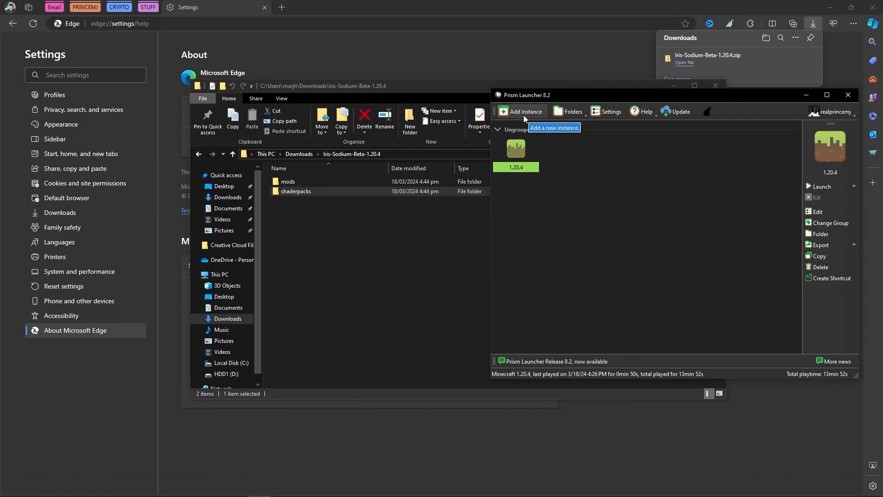
{"action": "left_click", "coordinate": [524, 111]}
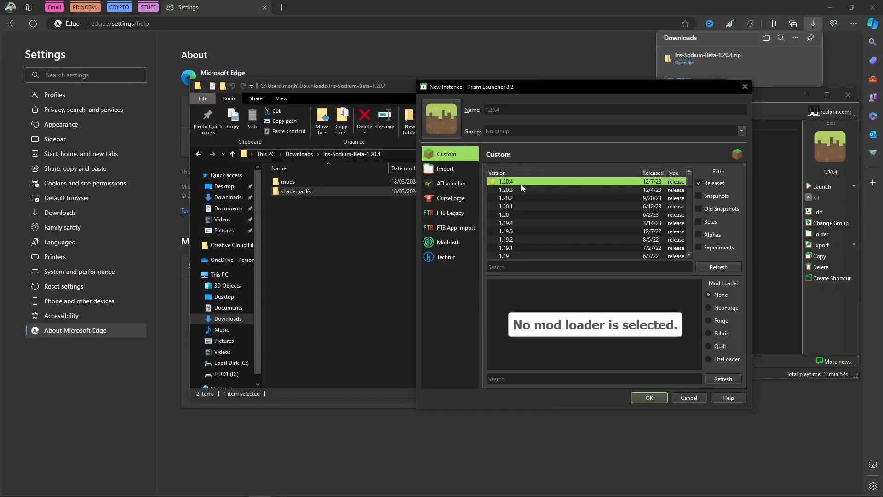
{"action": "left_click", "coordinate": [513, 206]}
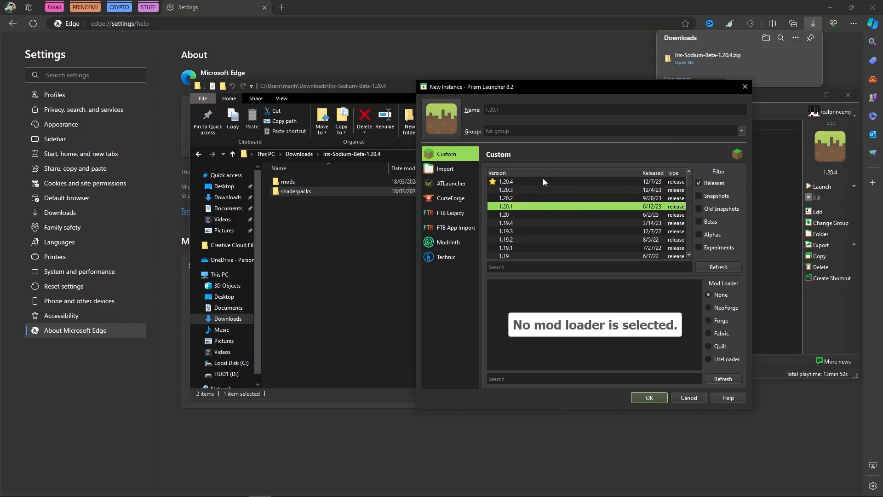
{"action": "left_click", "coordinate": [505, 182]}
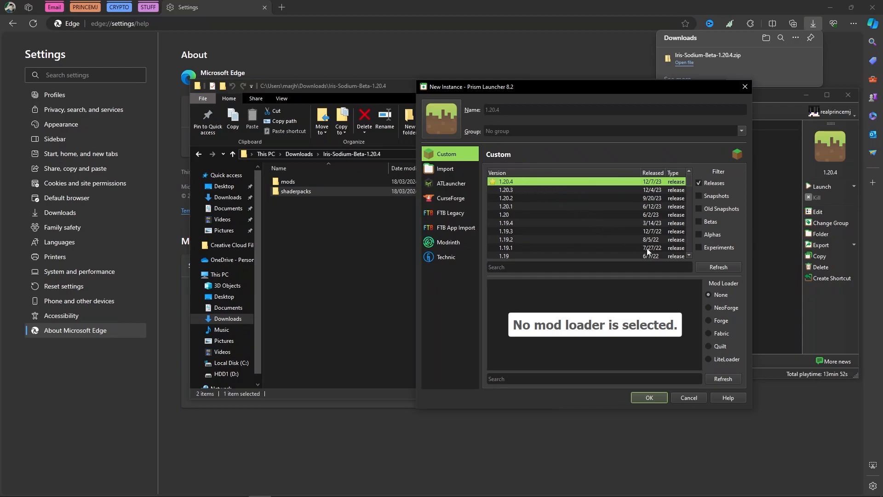
{"action": "mouse_move", "coordinate": [725, 334]}
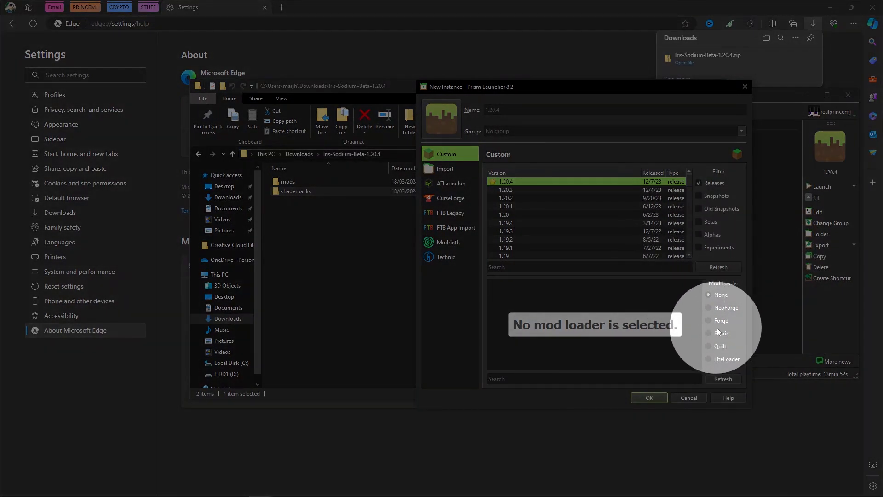
{"action": "left_click", "coordinate": [720, 333]}
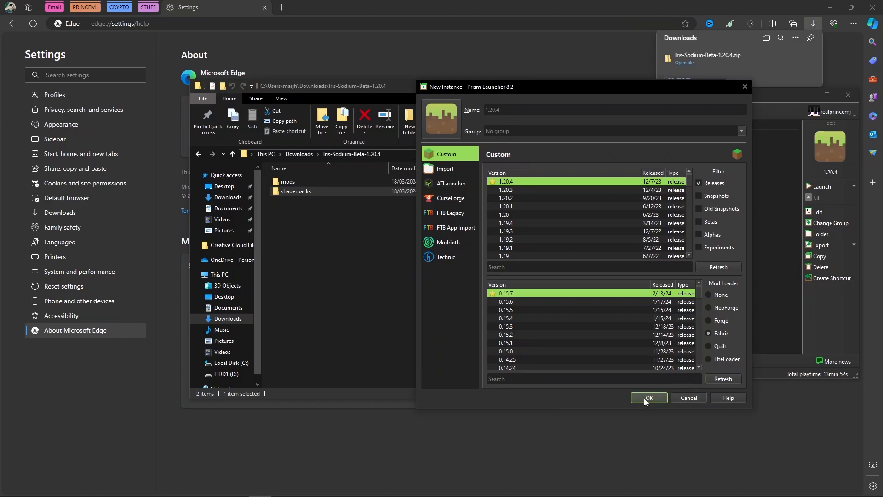
{"action": "left_click", "coordinate": [647, 397]}
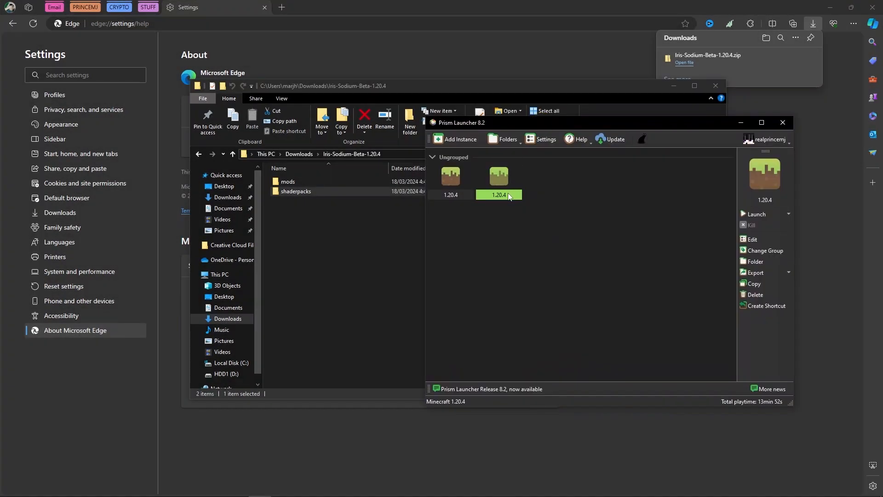
Step: Rename the new instance to '1.20.4 DH' and launch it
{"action": "key", "text": "F2"}
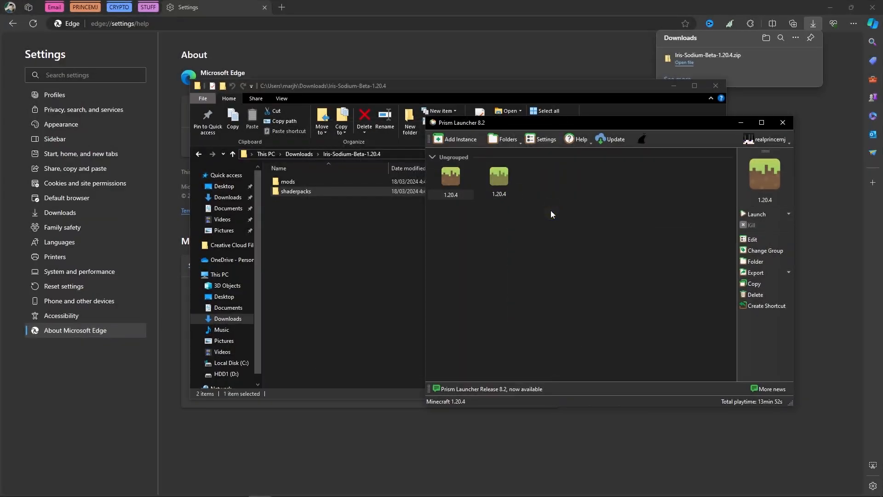
{"action": "left_click", "coordinate": [497, 176]}
{"action": "type", "text": " DH"}
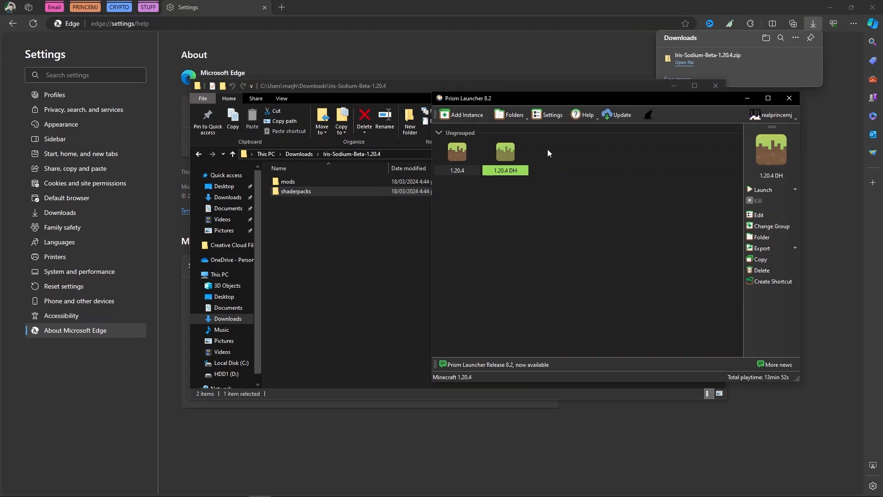
{"action": "left_click", "coordinate": [764, 190]}
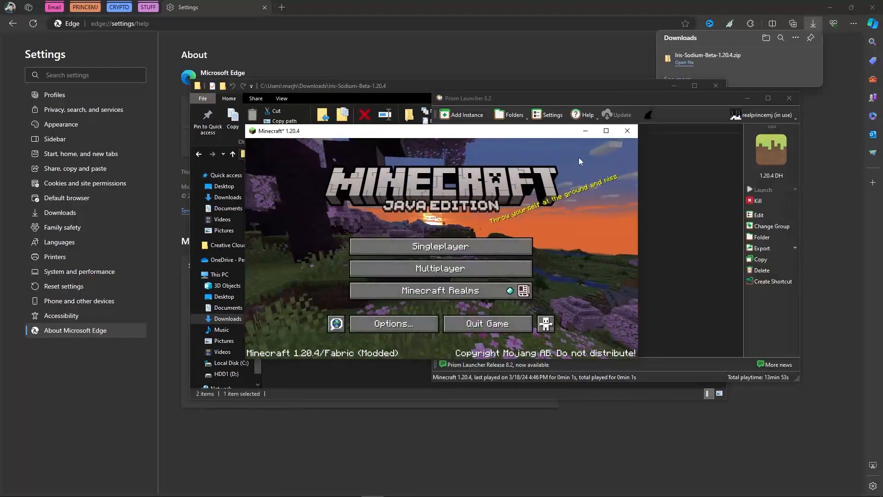
Step: Quit Minecraft and return to Prism Launcher with 1.20.4 DH selected
{"action": "left_click", "coordinate": [626, 131]}
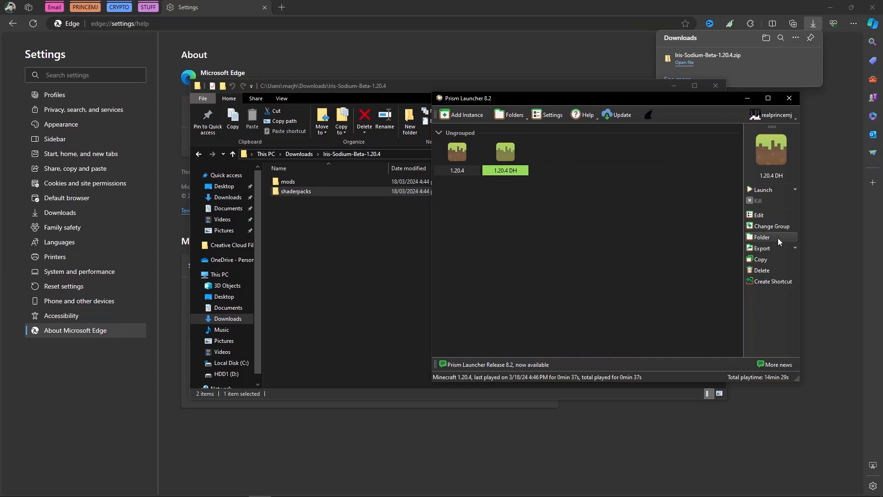
Step: Open the 1.20.4 DH instance folder and its .minecraft folder in File Explorer
{"action": "left_click", "coordinate": [760, 236]}
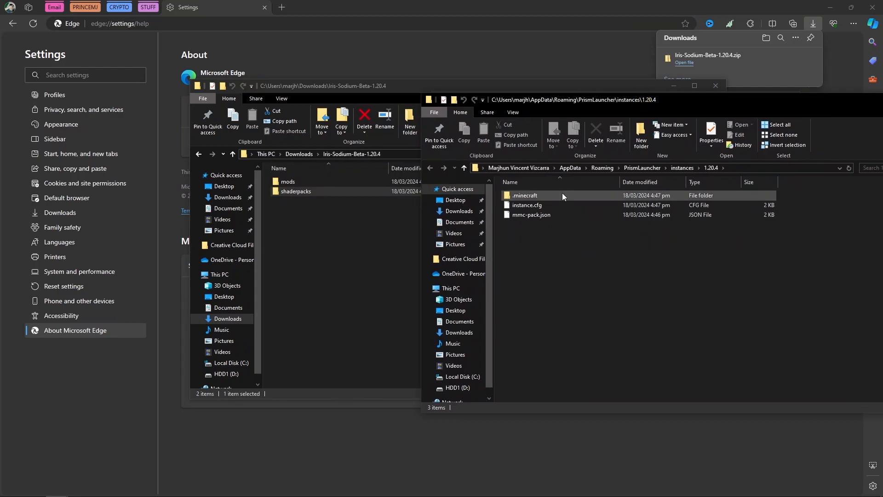
{"action": "left_click", "coordinate": [525, 195]}
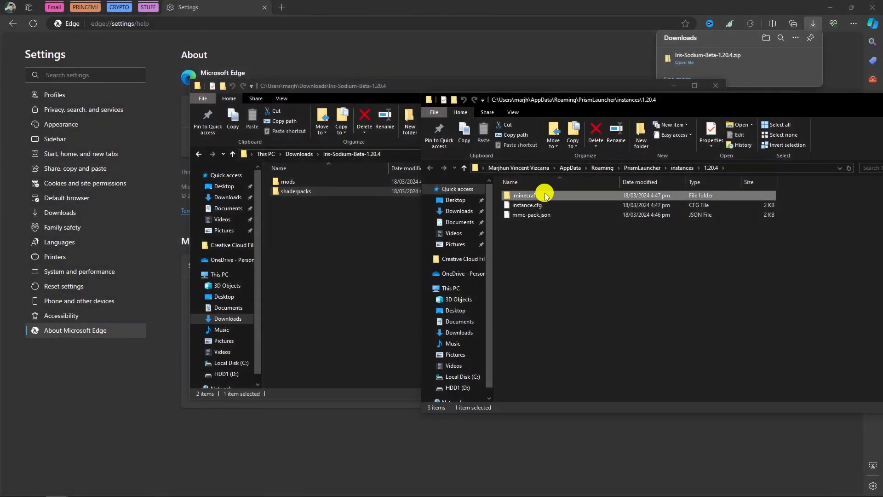
{"action": "double_click", "coordinate": [523, 196]}
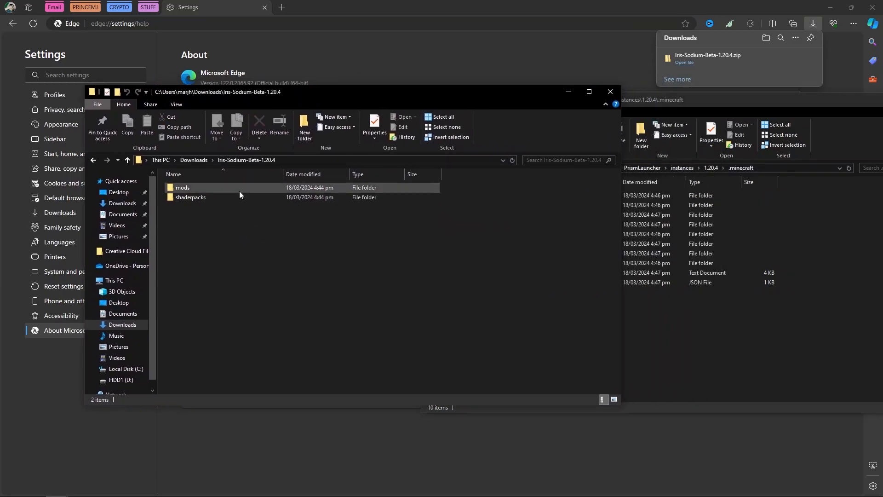
{"action": "mouse_move", "coordinate": [183, 187]}
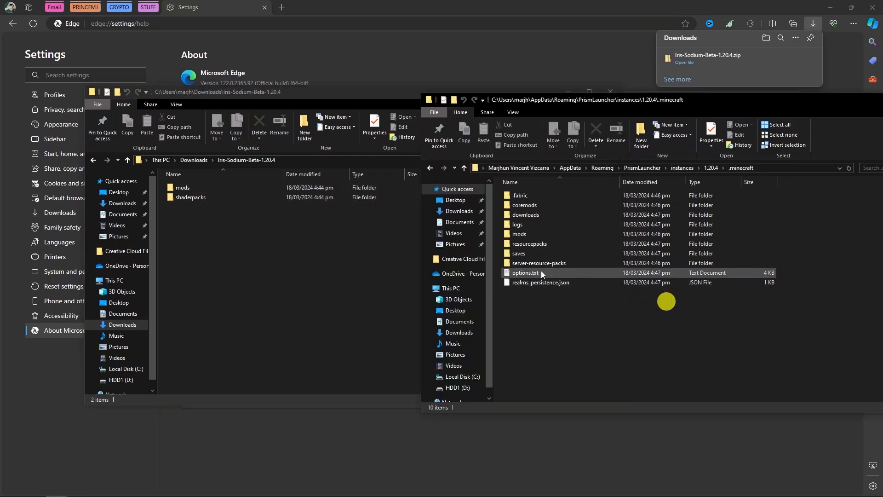
{"action": "mouse_move", "coordinate": [561, 237]}
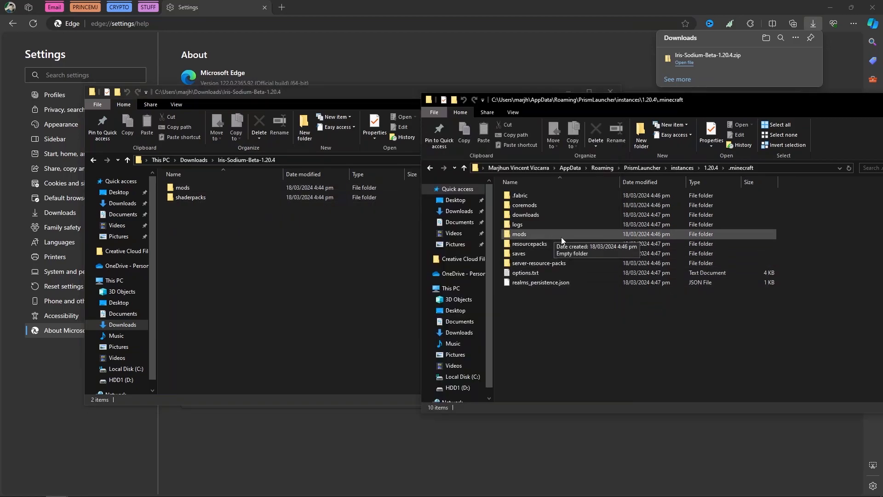
{"action": "mouse_move", "coordinate": [543, 236]}
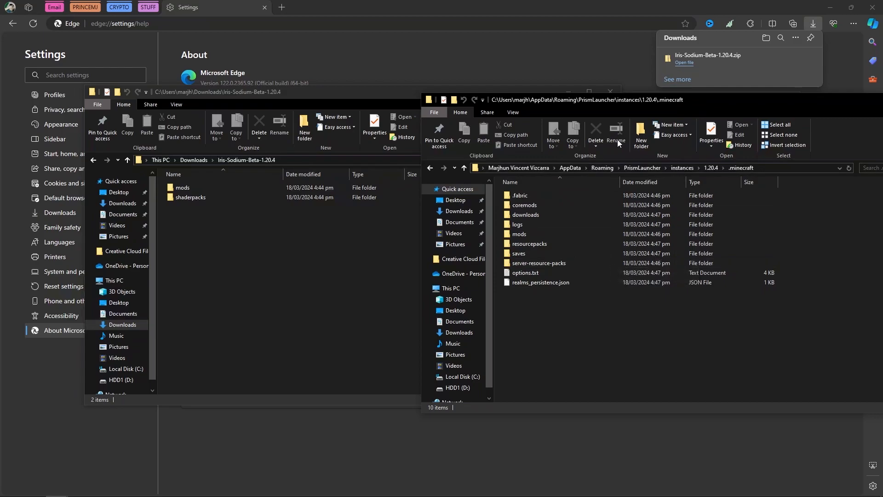
{"action": "mouse_move", "coordinate": [616, 138]}
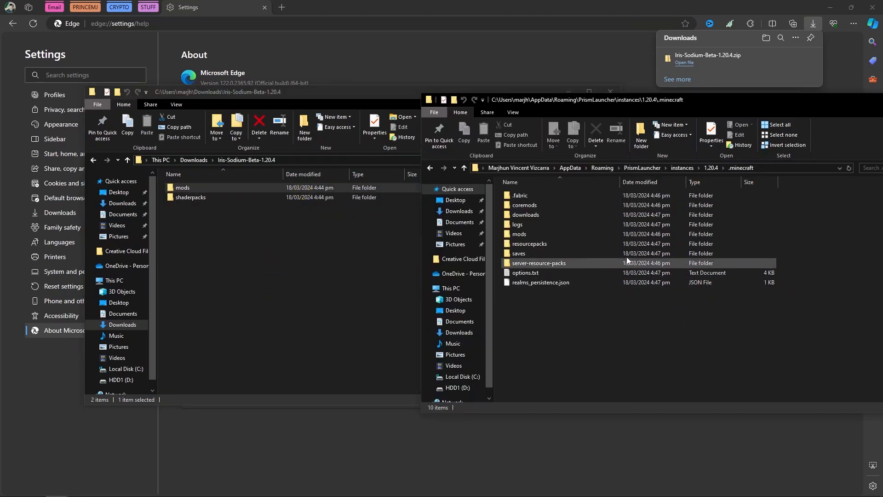
{"action": "mouse_move", "coordinate": [601, 236]}
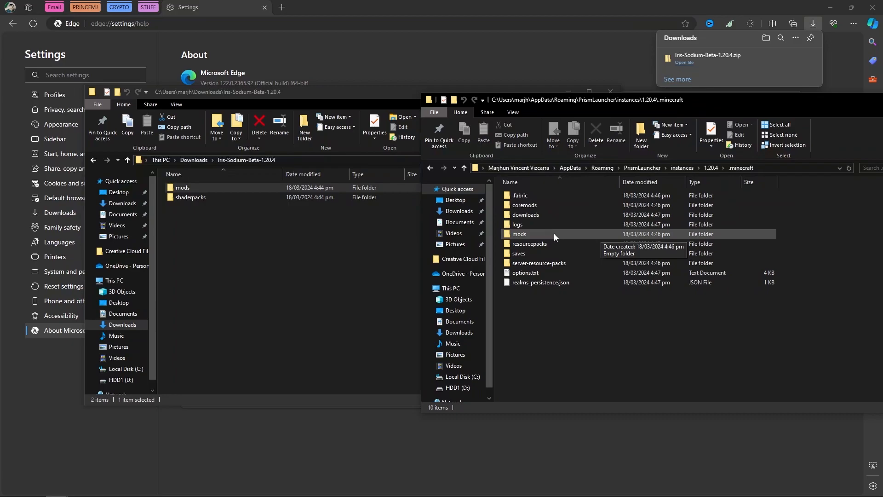
{"action": "mouse_move", "coordinate": [571, 238]}
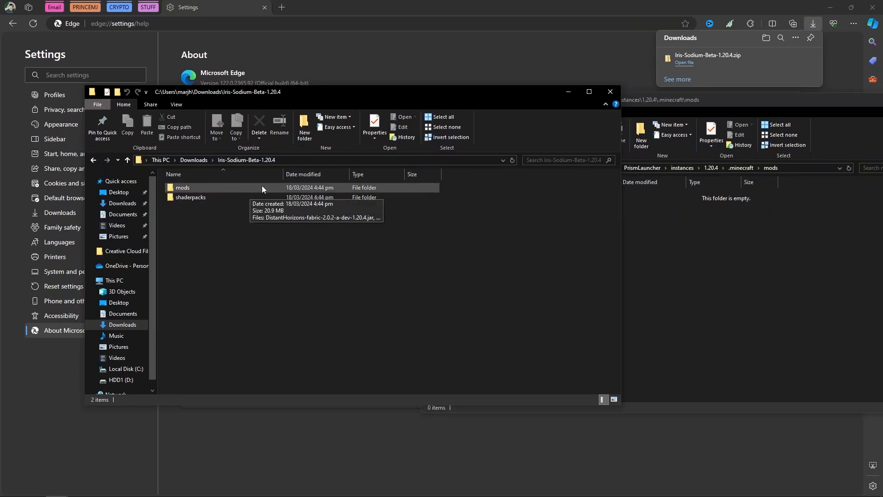
Step: Drag the five downloaded mod jars, including Distant Horizons, Iris and Sodium, into .minecraft\mods
{"action": "left_click", "coordinate": [183, 187]}
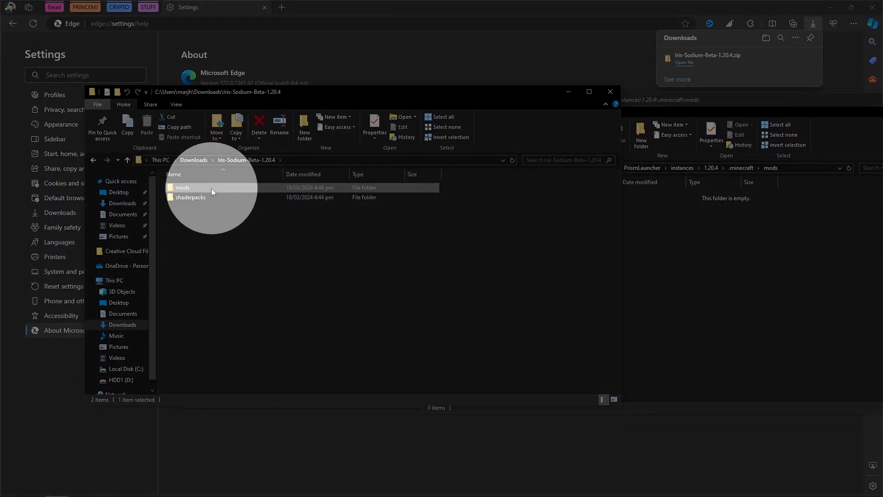
{"action": "double_click", "coordinate": [182, 188]}
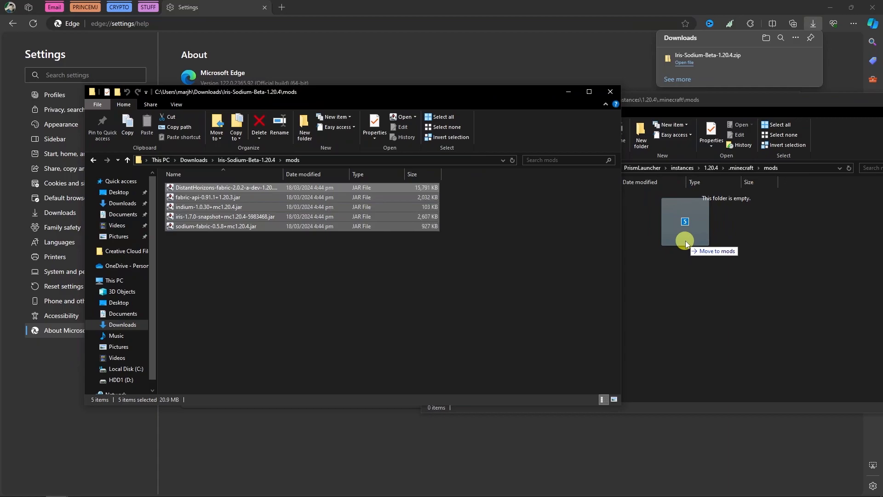
{"action": "left_click_drag", "start_coordinate": [686, 237], "coordinate": [670, 267]}
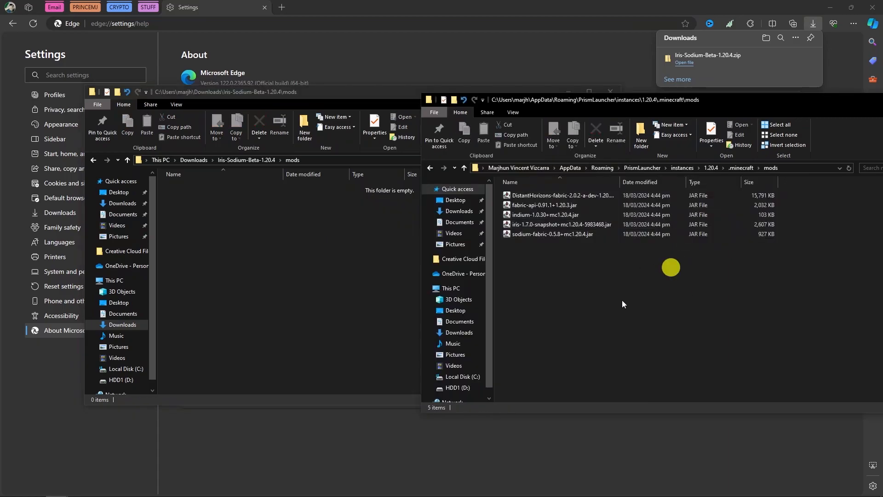
{"action": "mouse_move", "coordinate": [665, 293]}
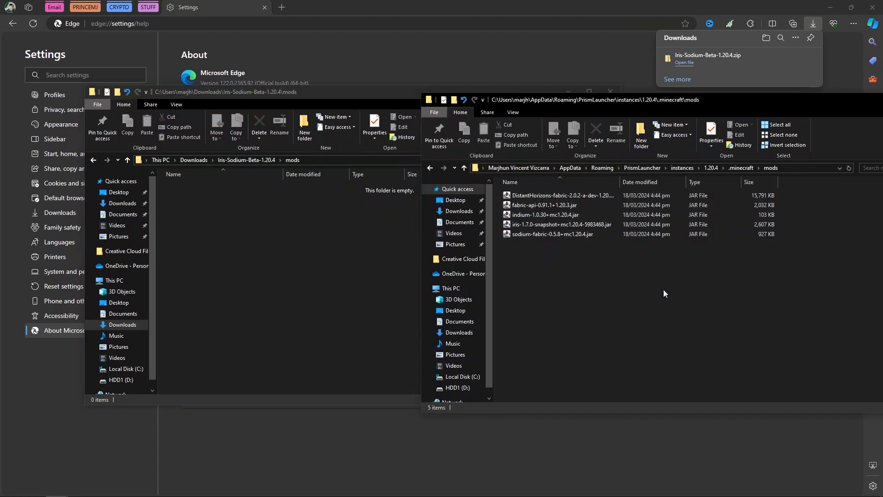
{"action": "mouse_move", "coordinate": [640, 241]}
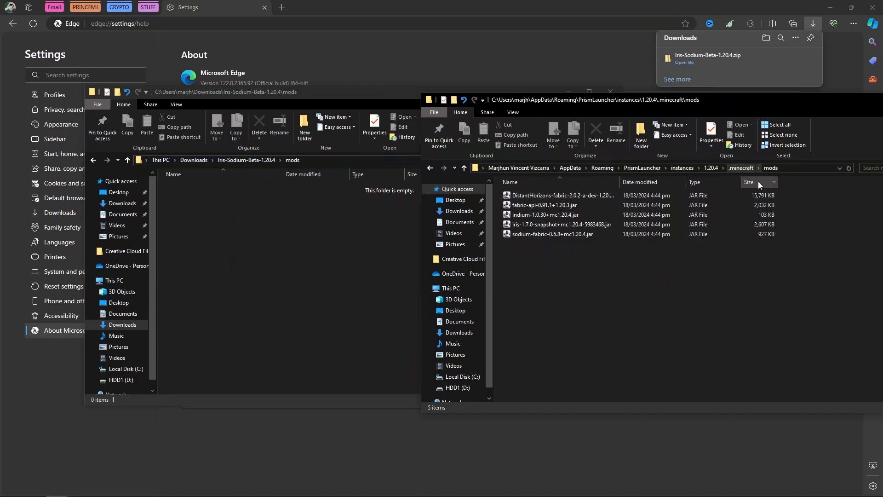
{"action": "mouse_move", "coordinate": [430, 168]}
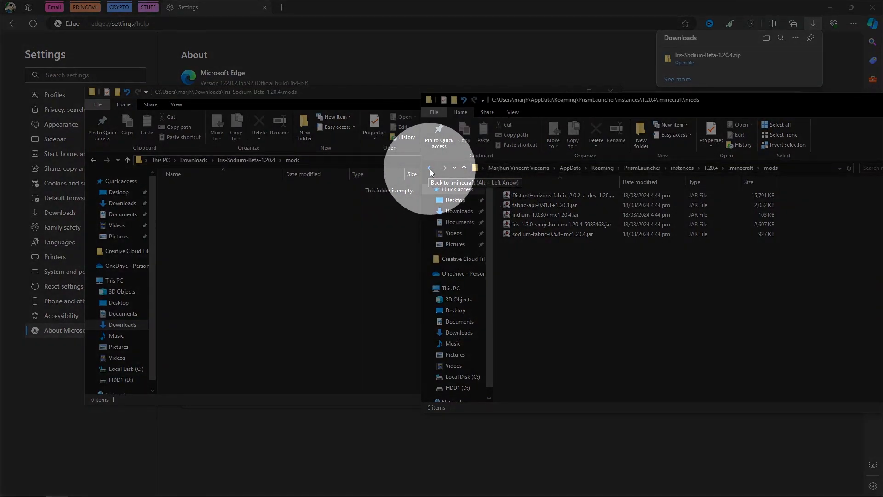
Step: Drag the downloaded shaderpacks folder into the instance's .minecraft folder
{"action": "left_click", "coordinate": [429, 167]}
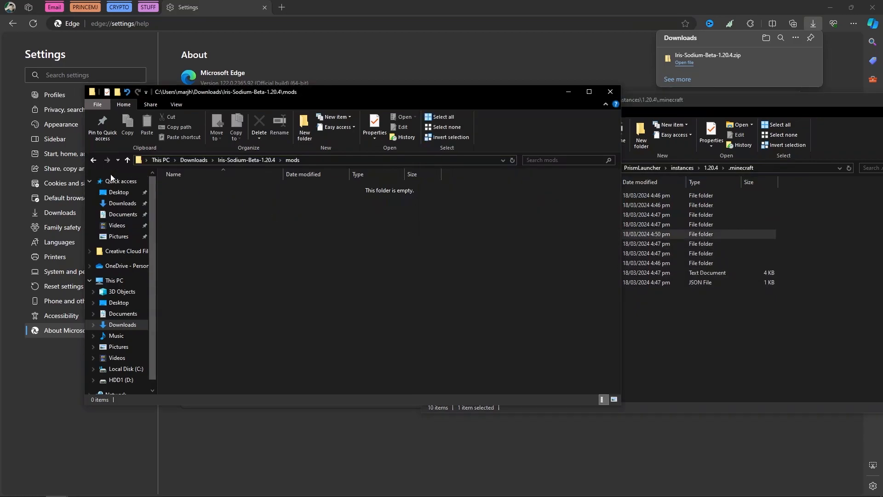
{"action": "mouse_move", "coordinate": [93, 160]}
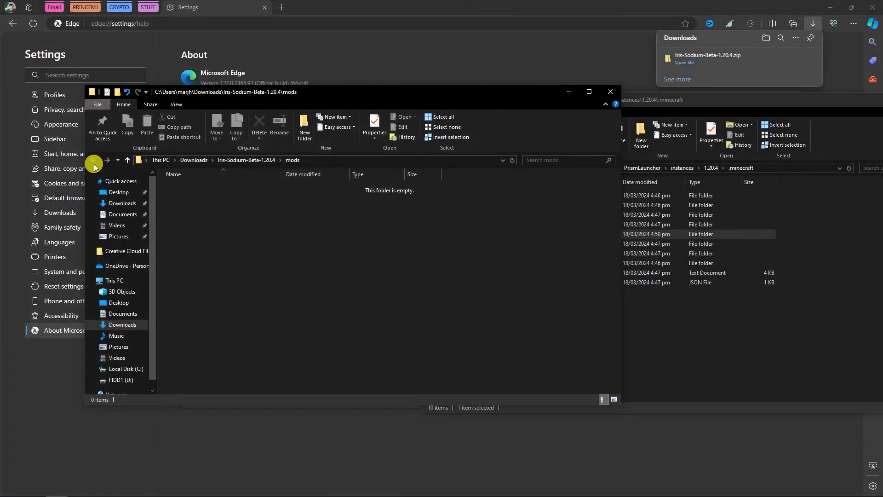
{"action": "left_click", "coordinate": [93, 161]}
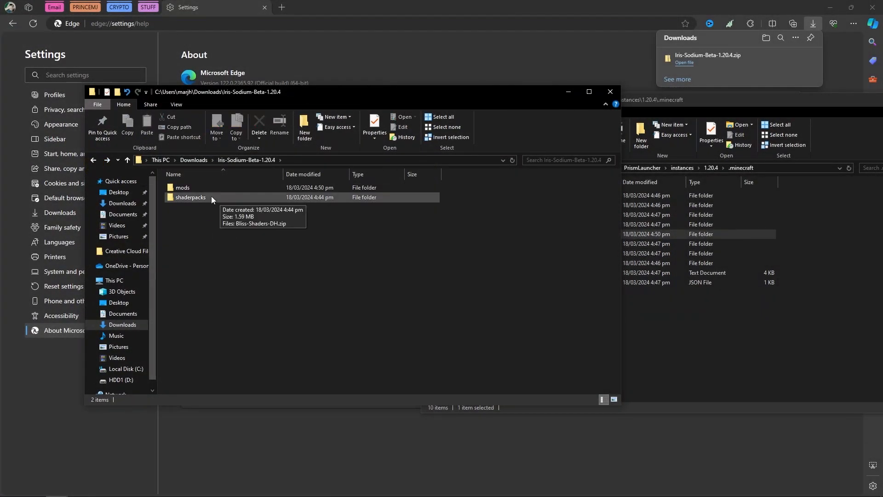
{"action": "left_click", "coordinate": [190, 197]}
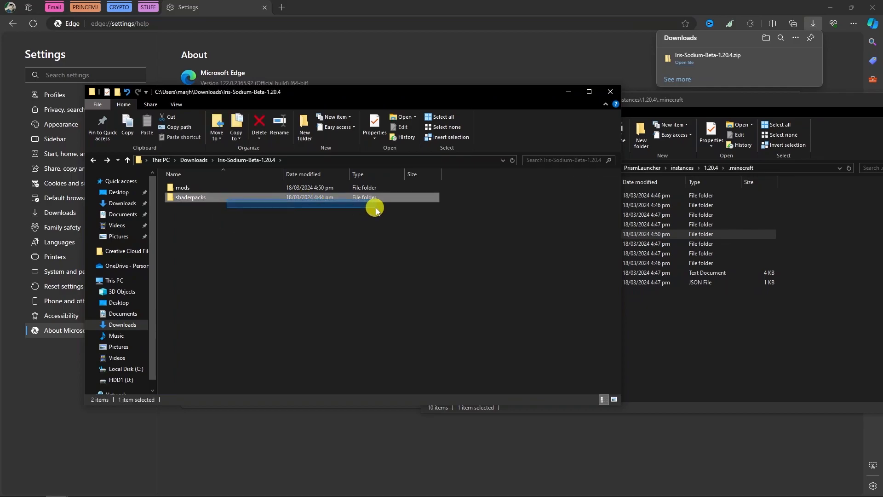
{"action": "left_click_drag", "start_coordinate": [376, 208], "coordinate": [680, 329]}
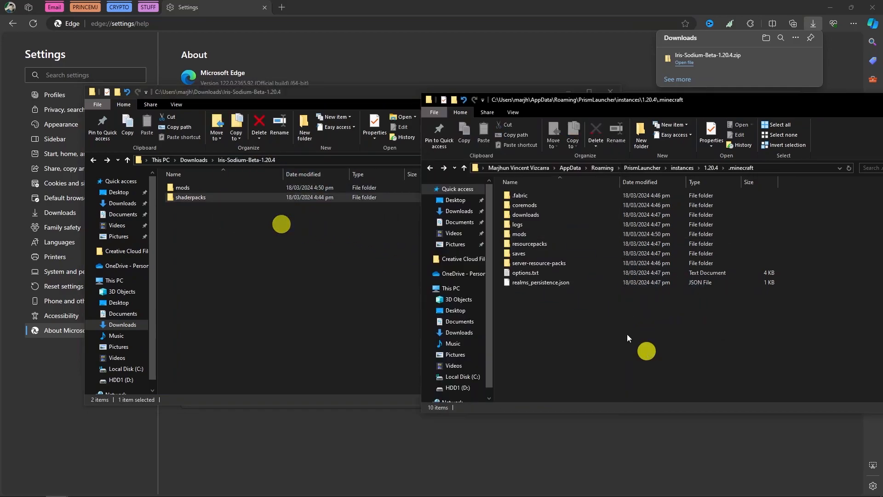
{"action": "mouse_move", "coordinate": [579, 233]}
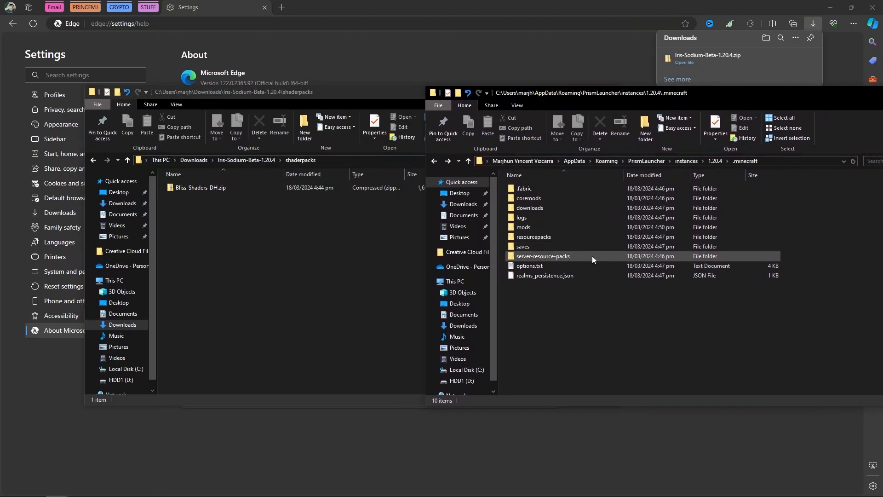
Step: Drag Bliss-Shaders-DH.zip into the instance window, then reopen the Iris-Sodium-Beta-1.20.4 folder
{"action": "left_click", "coordinate": [200, 188]}
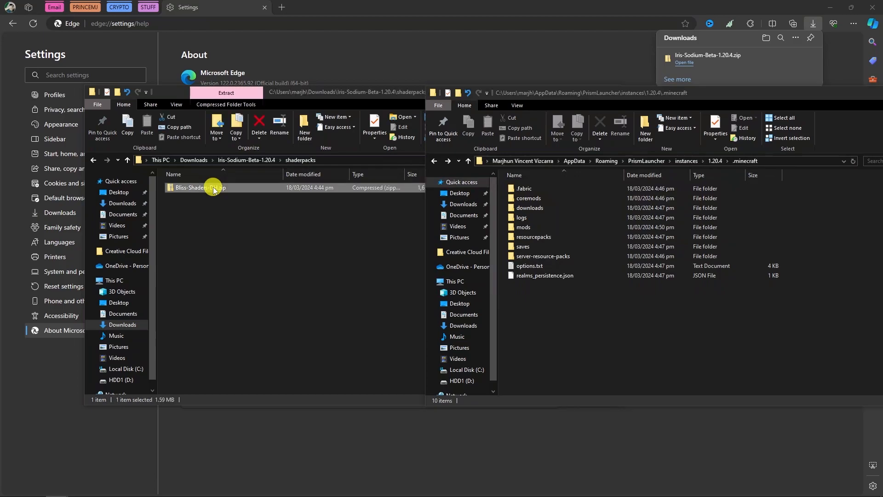
{"action": "left_click_drag", "start_coordinate": [213, 187], "coordinate": [524, 296]}
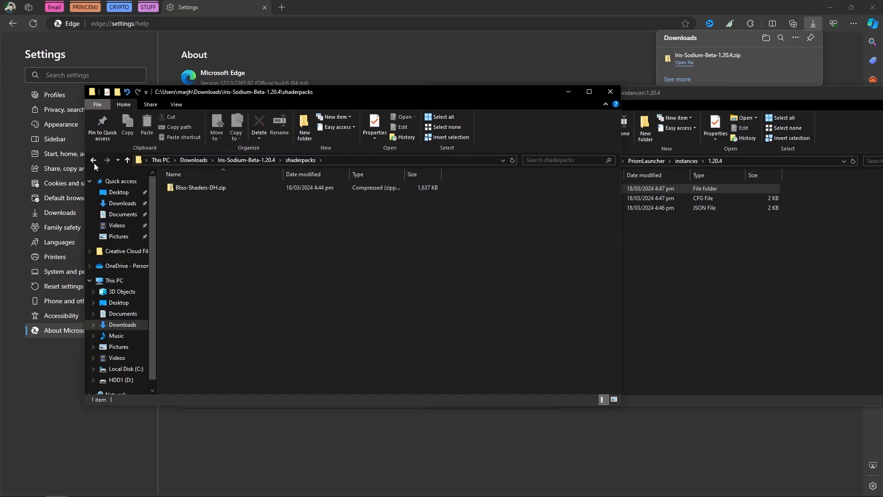
{"action": "left_click", "coordinate": [93, 161]}
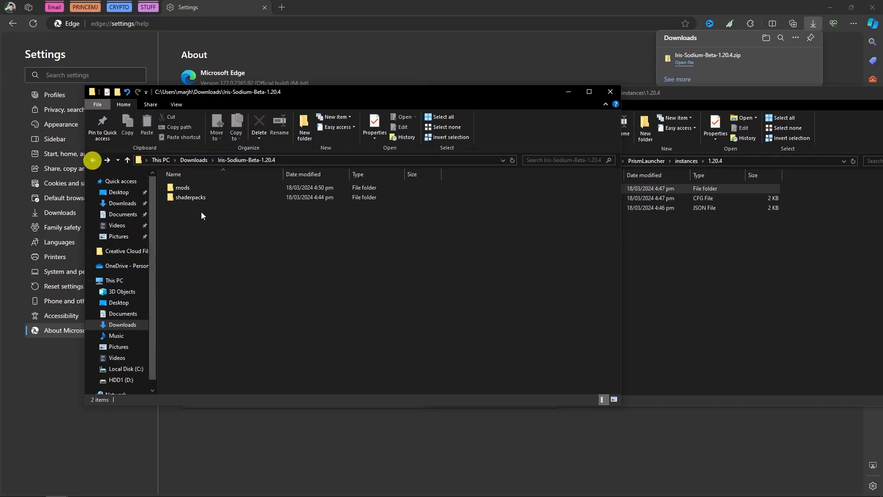
{"action": "left_click", "coordinate": [190, 197]}
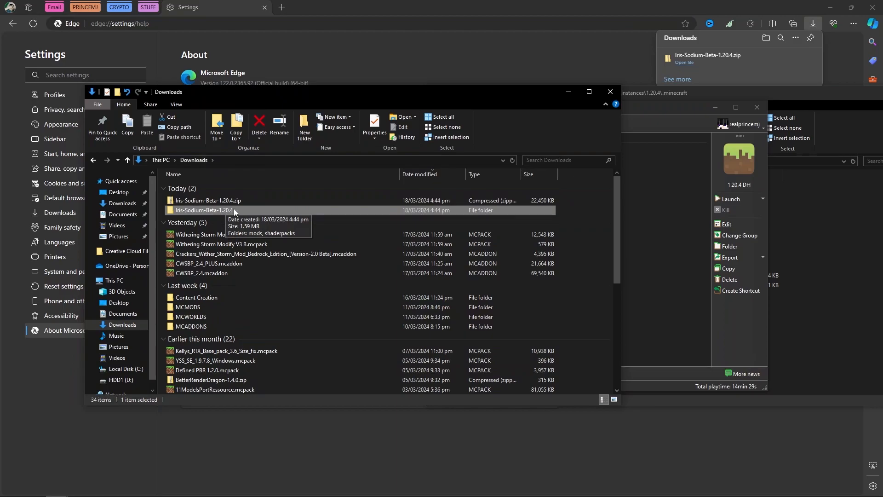
{"action": "double_click", "coordinate": [203, 210]}
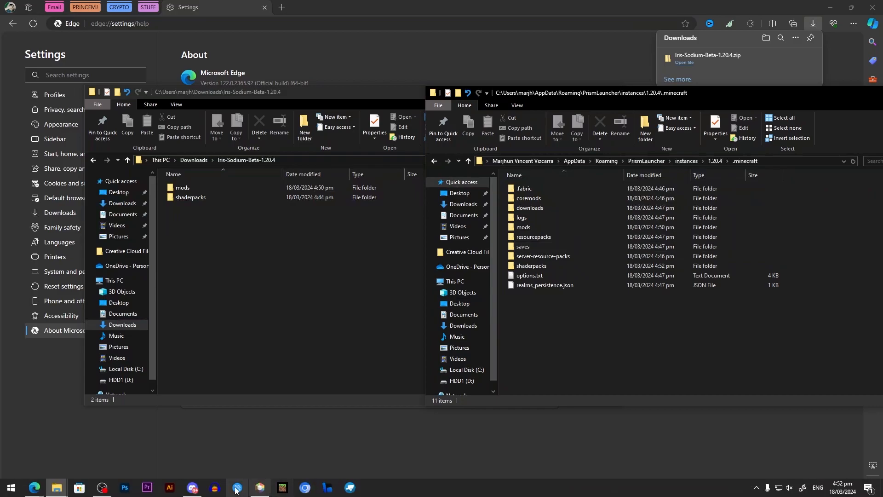
Step: Relaunch the 1.20.4 DH instance from Prism Launcher, then close the game again
{"action": "left_click", "coordinate": [259, 488]}
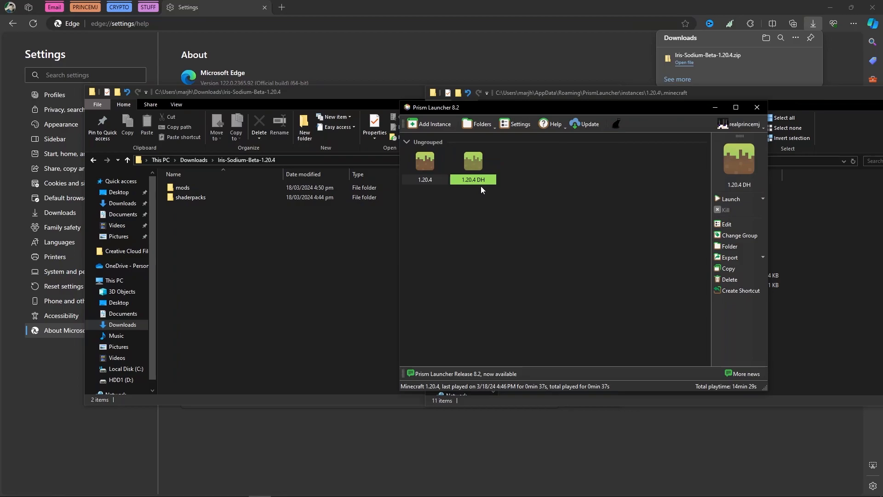
{"action": "mouse_move", "coordinate": [486, 163]}
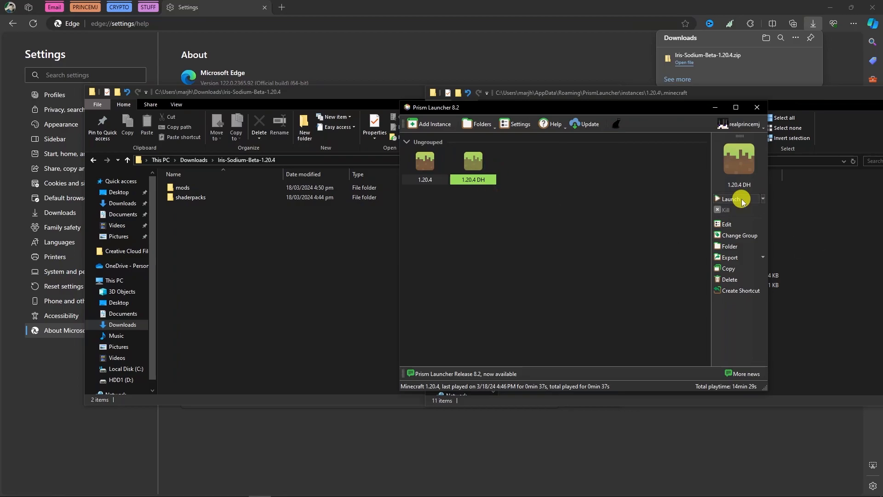
{"action": "left_click", "coordinate": [728, 198]}
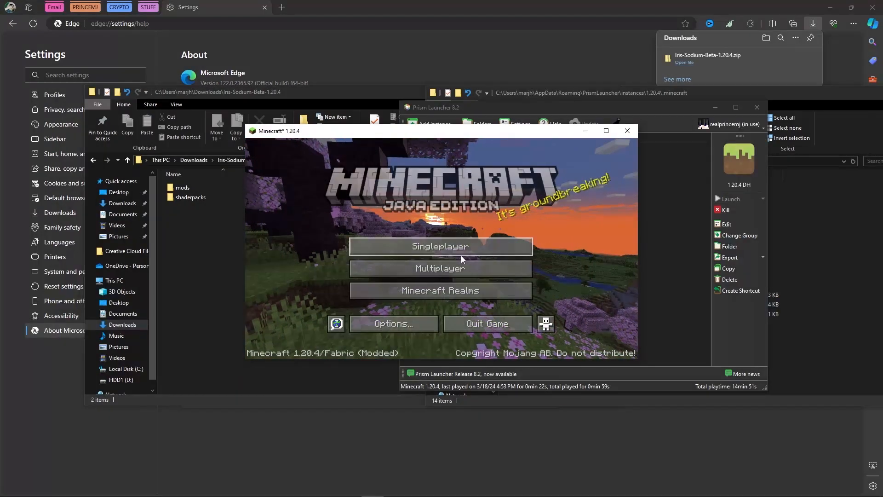
{"action": "left_click", "coordinate": [441, 246]}
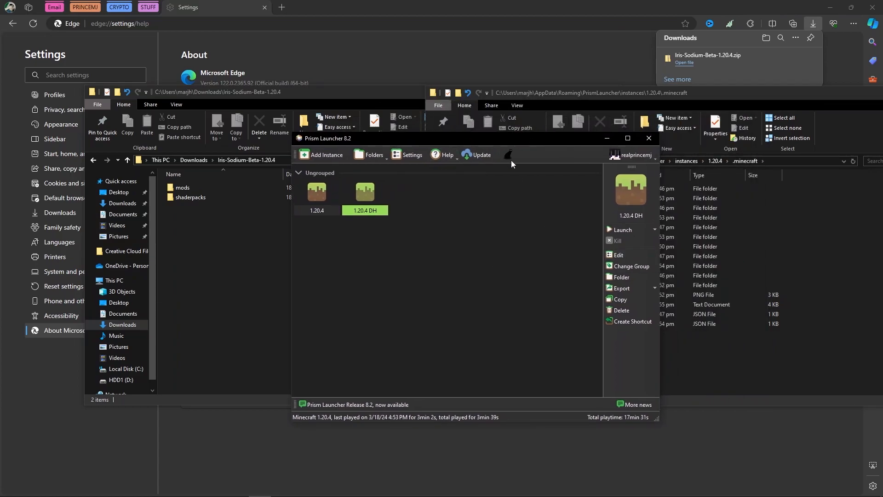
{"action": "mouse_move", "coordinate": [365, 191]}
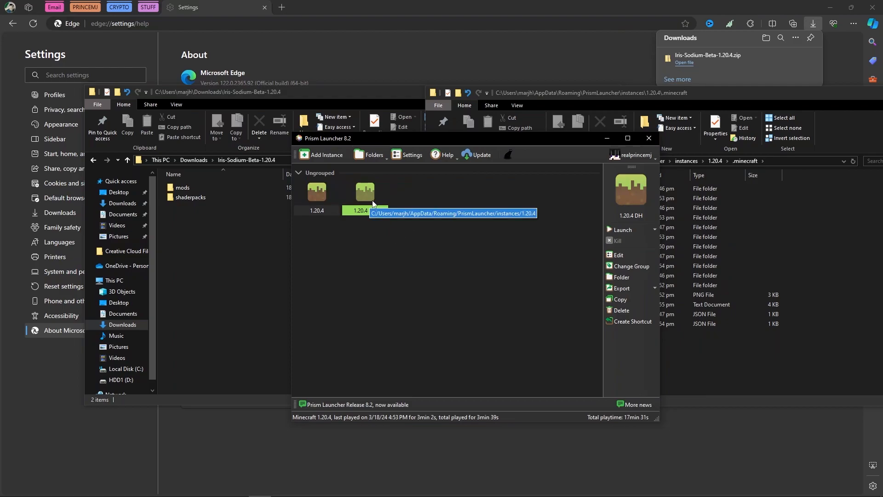
{"action": "mouse_move", "coordinate": [619, 254]}
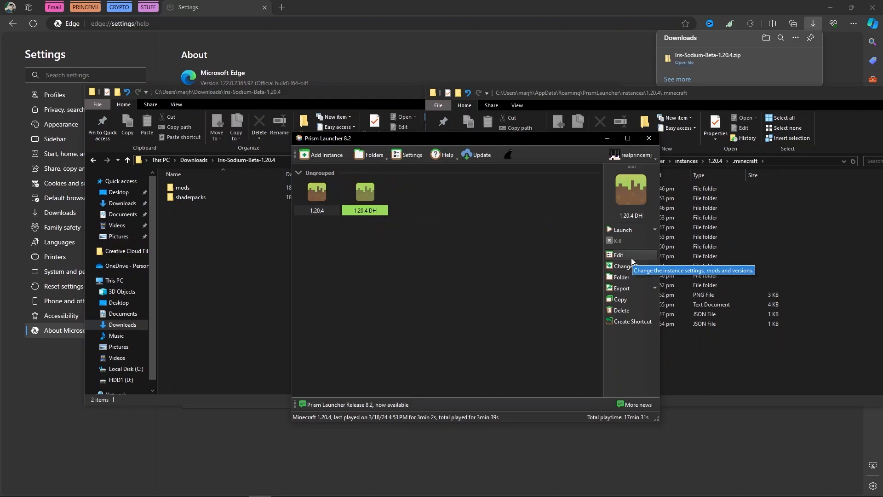
Step: Download Mod Menu v9.0.0 for 1.20.4 into the 1.20.4 DH instance's mods
{"action": "left_click", "coordinate": [620, 230]}
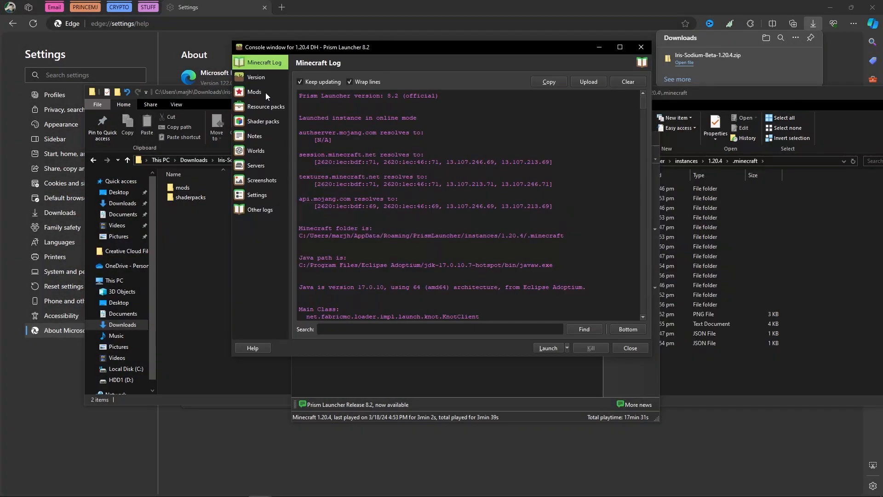
{"action": "left_click", "coordinate": [255, 92]}
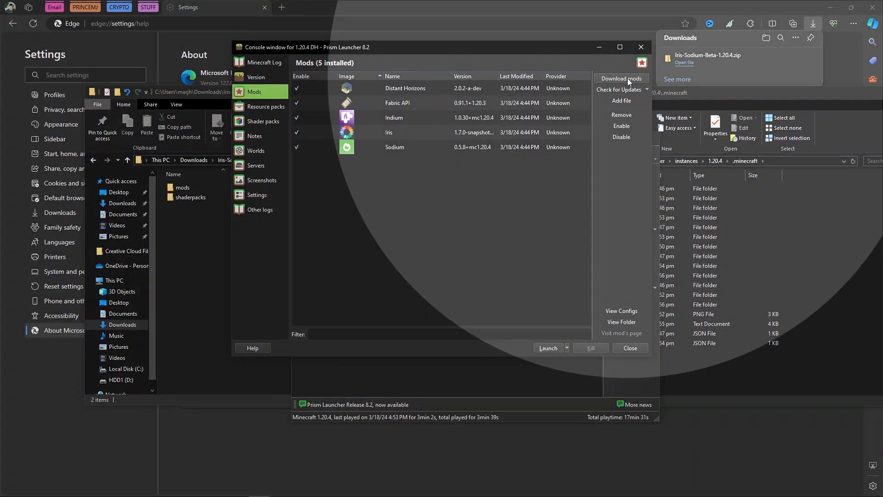
{"action": "left_click", "coordinate": [620, 78]}
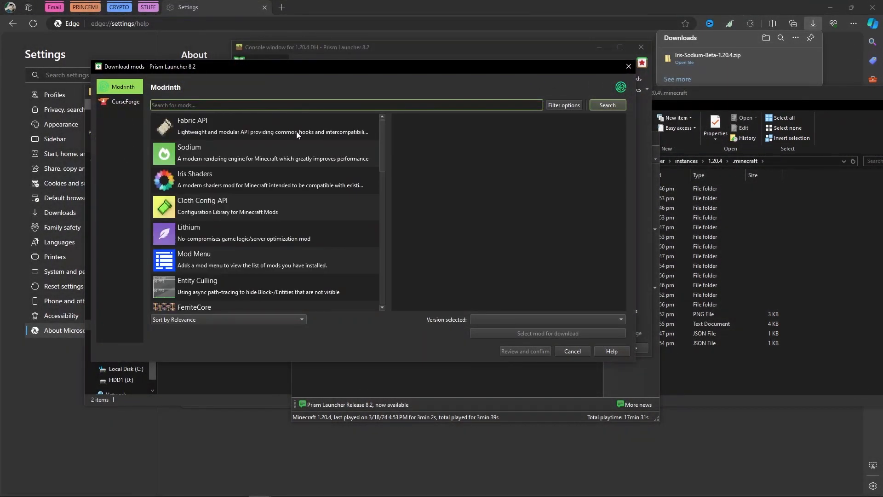
{"action": "type", "text": "MOD MENU"}
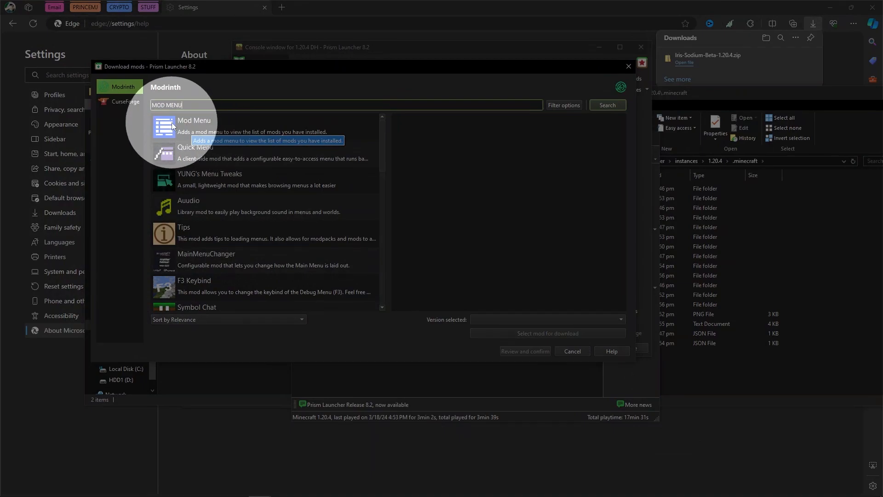
{"action": "left_click", "coordinate": [193, 125]}
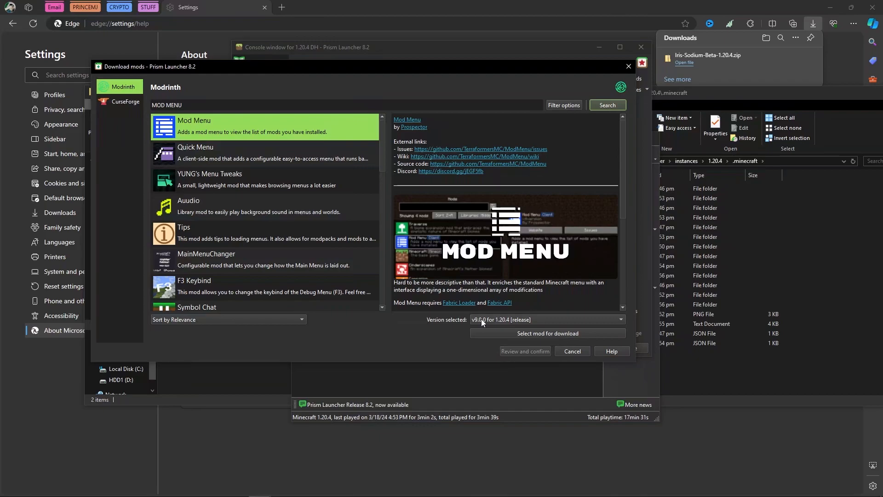
{"action": "left_click", "coordinate": [546, 319]}
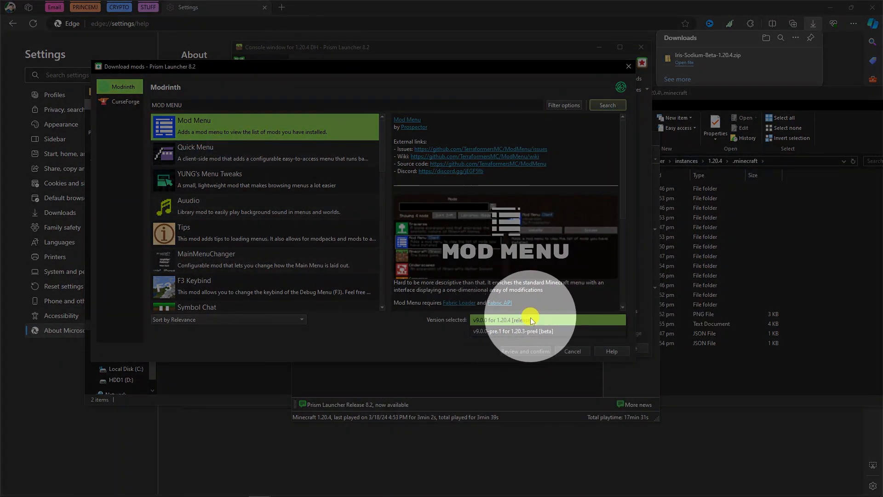
{"action": "left_click", "coordinate": [492, 319]}
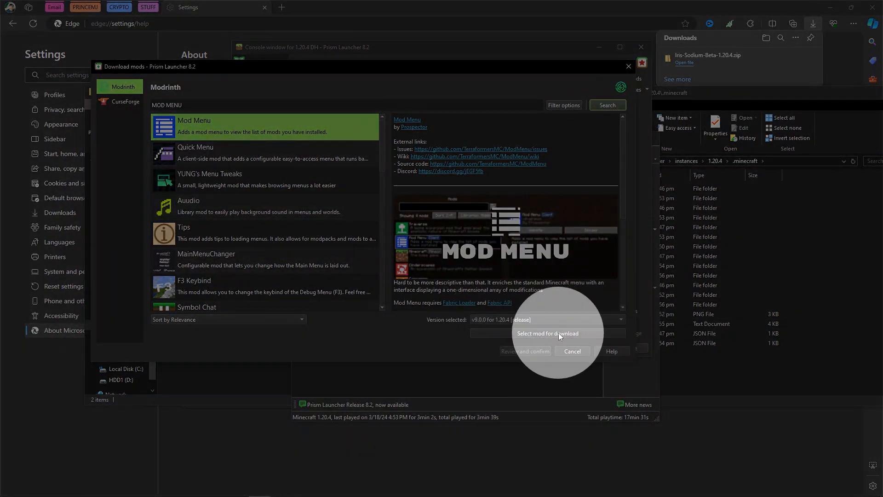
{"action": "left_click", "coordinate": [547, 333]}
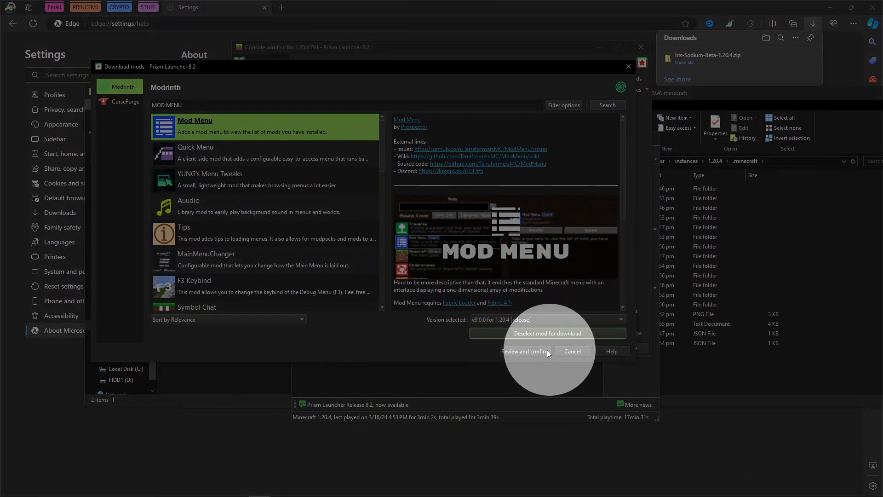
{"action": "left_click", "coordinate": [525, 351]}
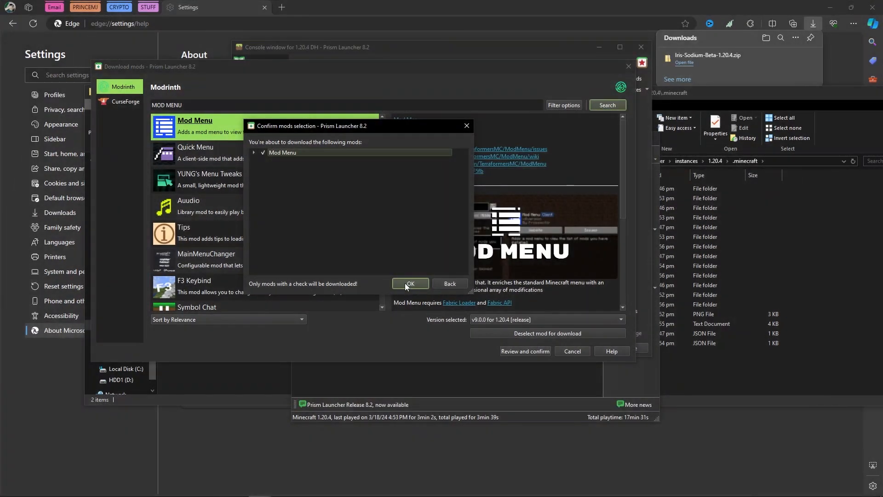
{"action": "left_click", "coordinate": [410, 283]}
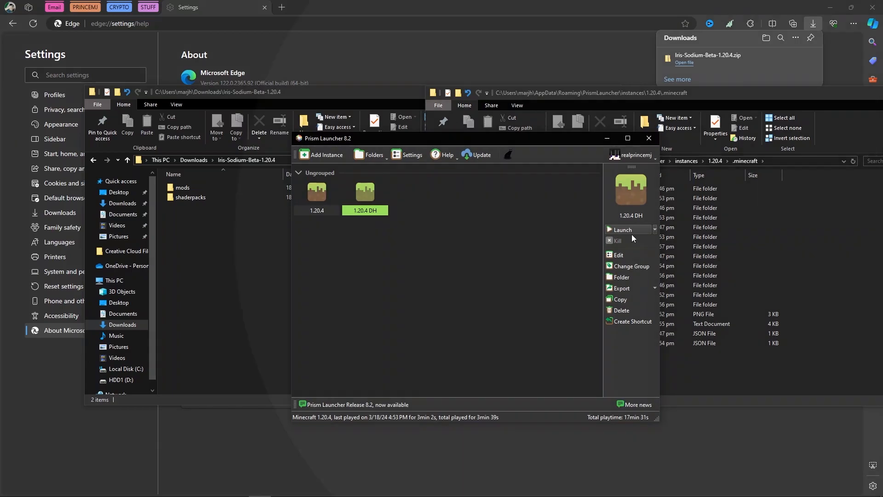
Step: Launch the game, verify Mod Menu in the mods list, and apply Bliss-Shaders-DH.zip
{"action": "left_click", "coordinate": [622, 229]}
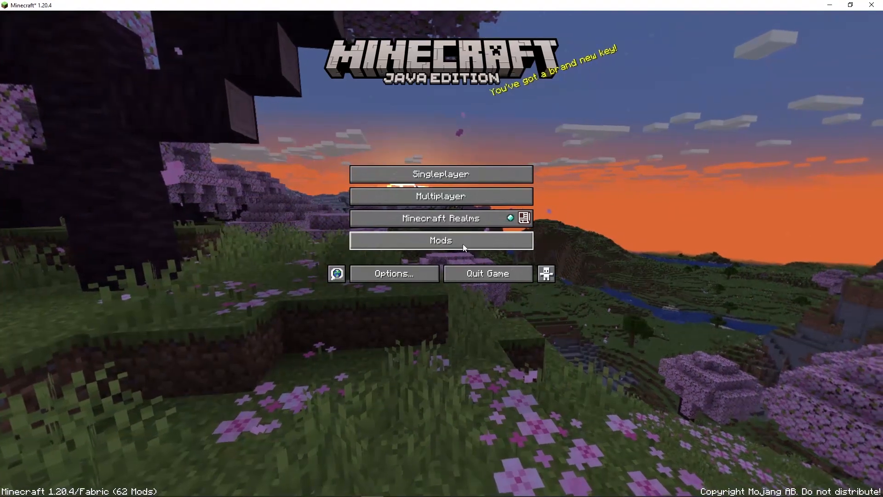
{"action": "left_click", "coordinate": [441, 240]}
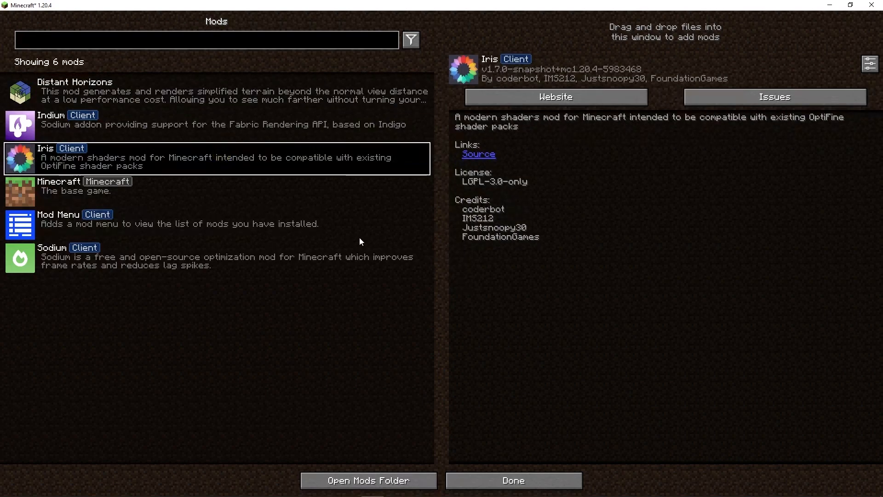
{"action": "mouse_move", "coordinate": [870, 63]}
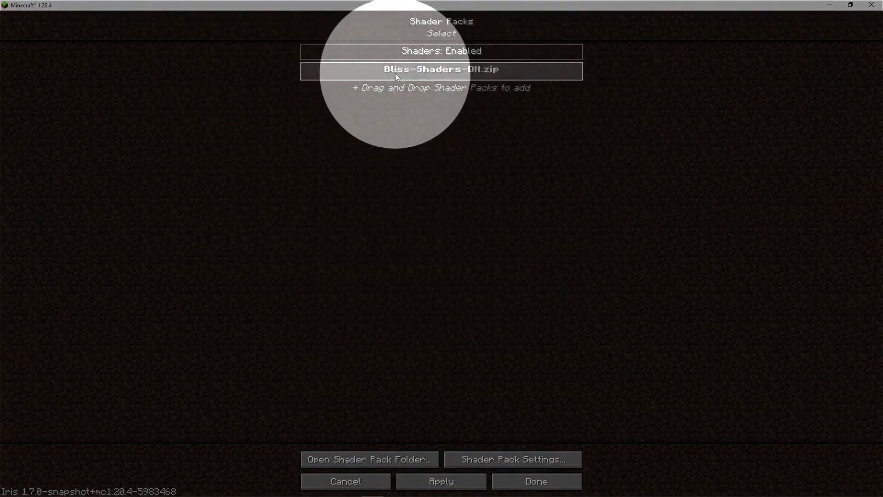
{"action": "mouse_move", "coordinate": [448, 73]}
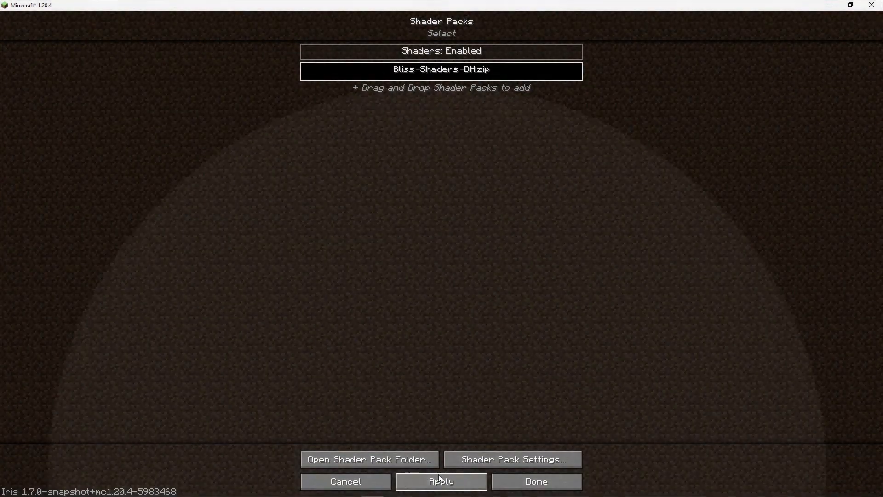
{"action": "left_click", "coordinate": [535, 481]}
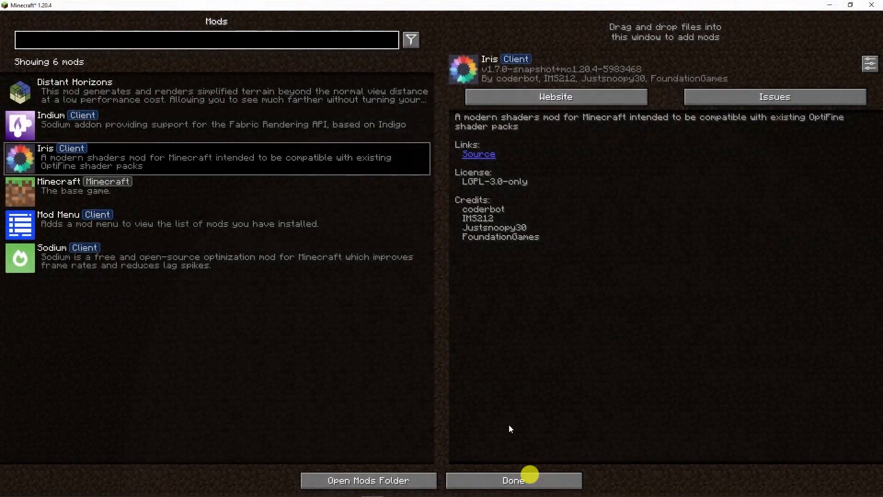
{"action": "left_click", "coordinate": [514, 480]}
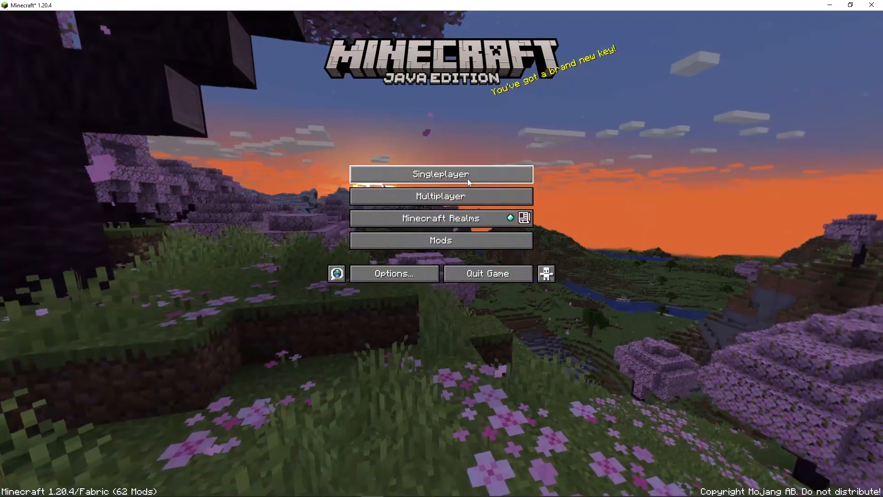
Step: Load a singleplayer world and leave Video Settings to return to the game
{"action": "left_click", "coordinate": [441, 174]}
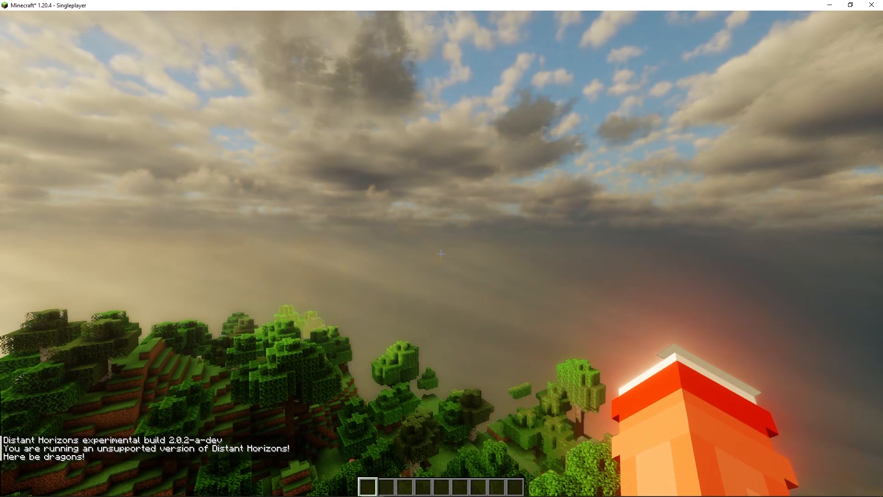
{"action": "mouse_move", "coordinate": [441, 253]}
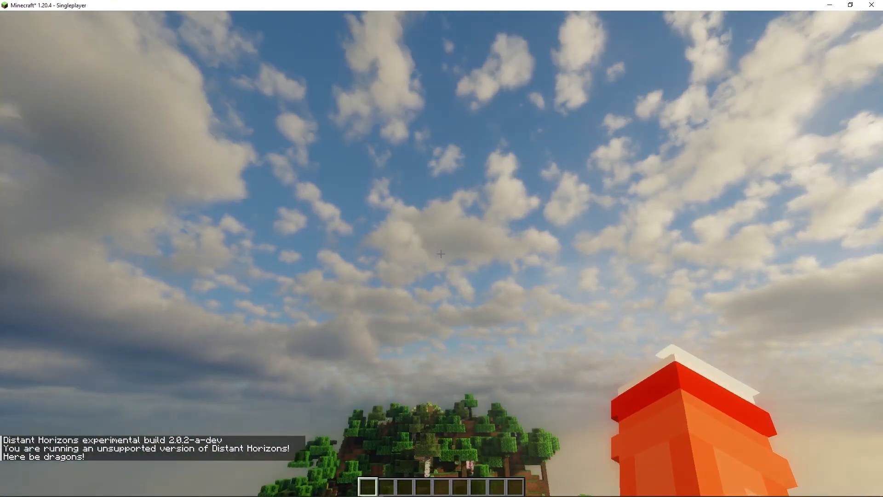
{"action": "mouse_move", "coordinate": [441, 254]}
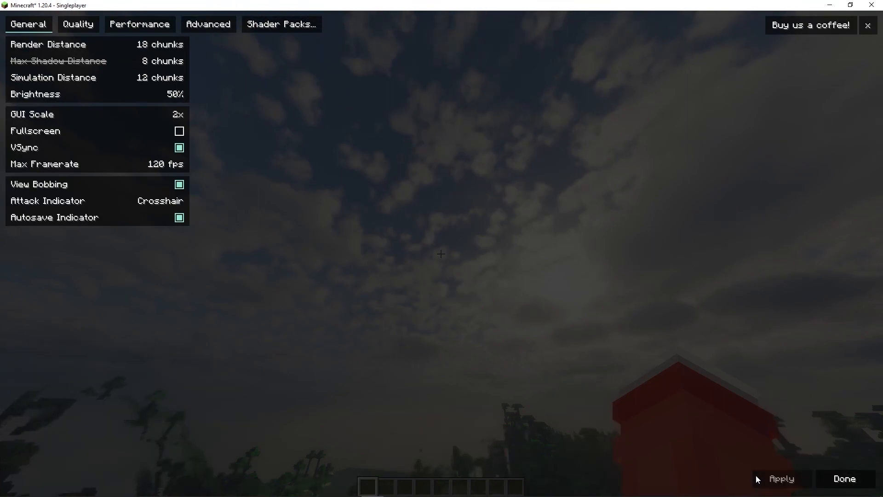
{"action": "left_click", "coordinate": [843, 478]}
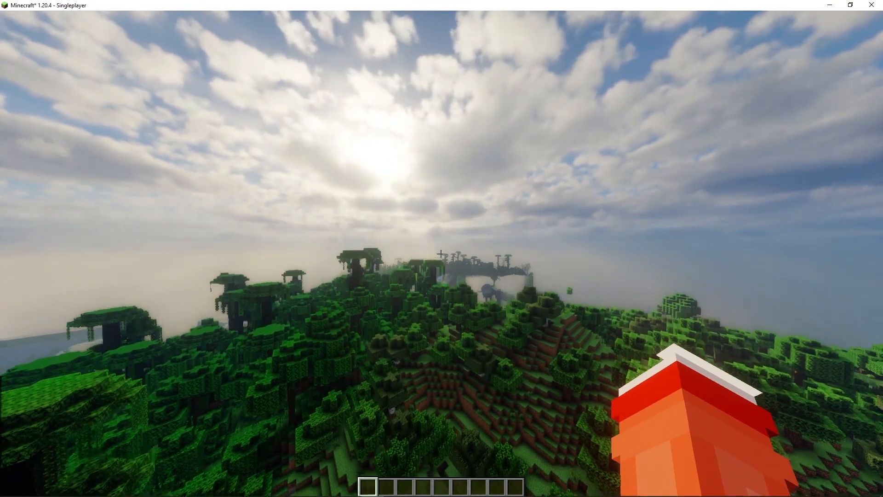
{"action": "mouse_move", "coordinate": [442, 254]}
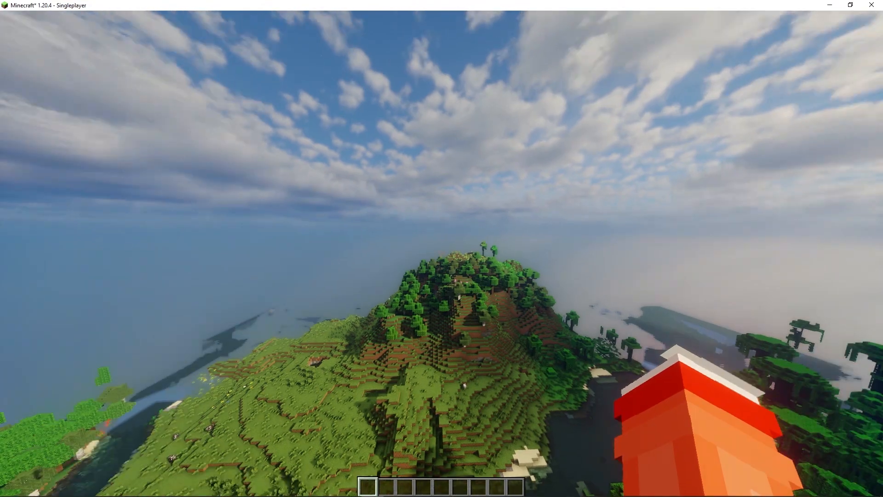
Step: Show the F3 overlay listing Sodium, Distant Horizons 2.0.2-a-dev and Bliss-Shaders-DH
{"action": "key", "text": "F3"}
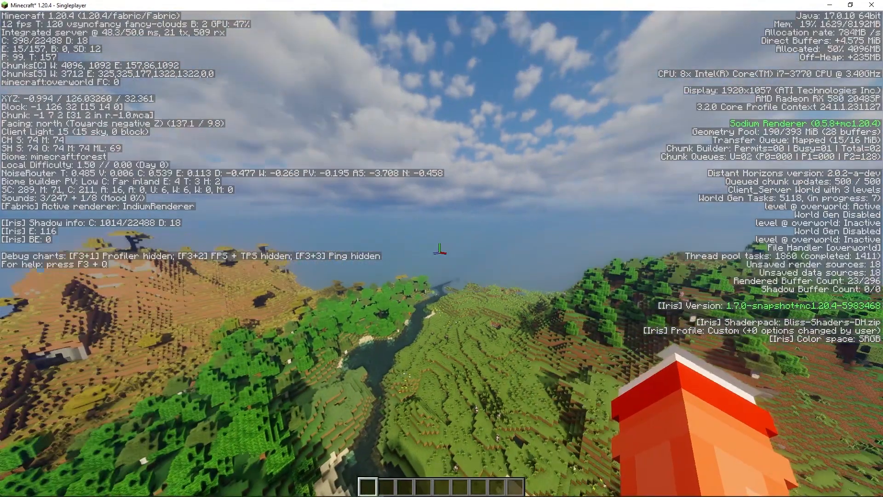
{"action": "mouse_move", "coordinate": [442, 248]}
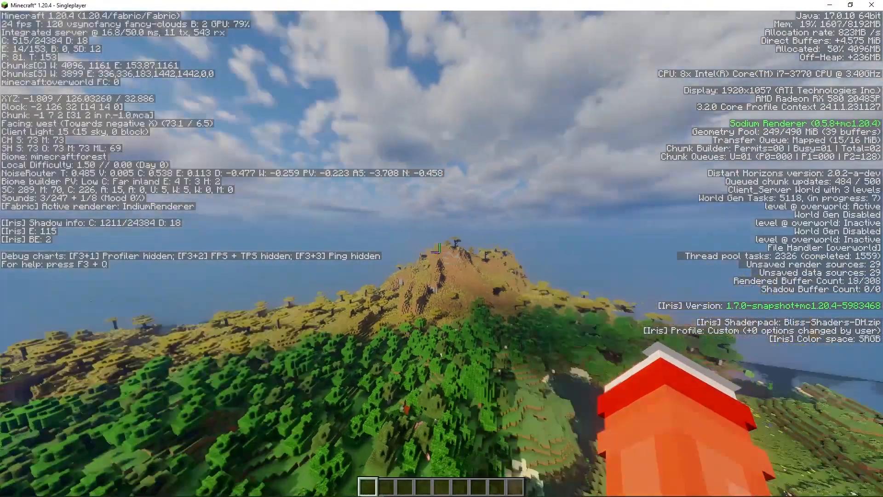
{"action": "mouse_move", "coordinate": [442, 248]}
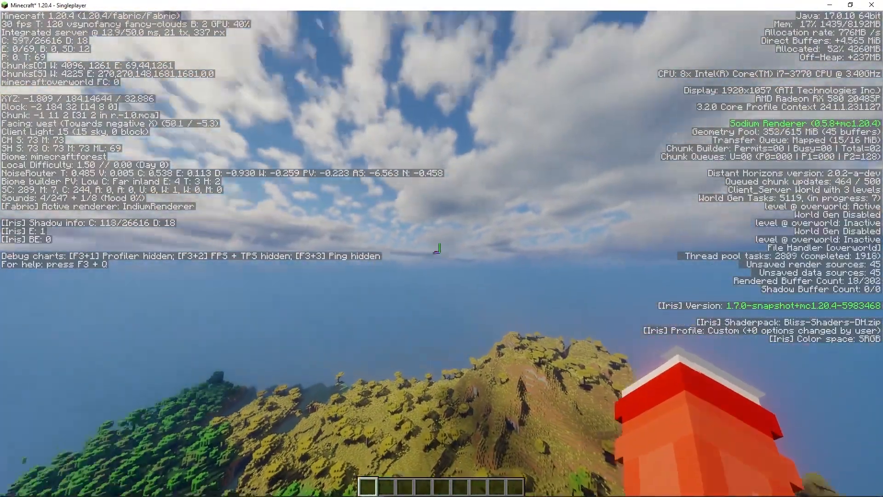
{"action": "mouse_move", "coordinate": [441, 248]}
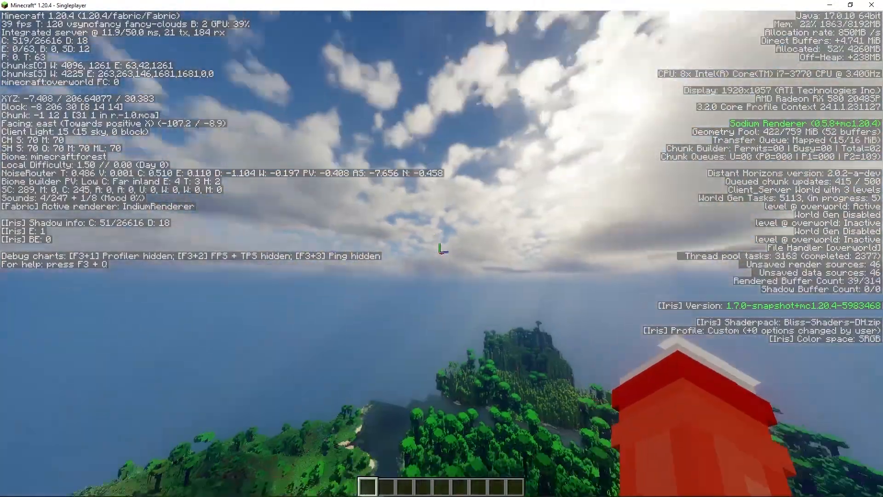
{"action": "mouse_move", "coordinate": [441, 248]}
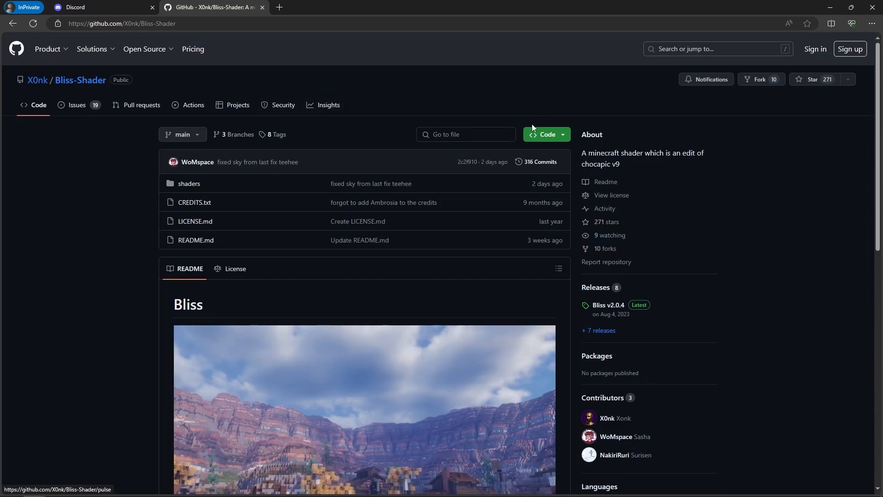
{"action": "mouse_move", "coordinate": [545, 137]}
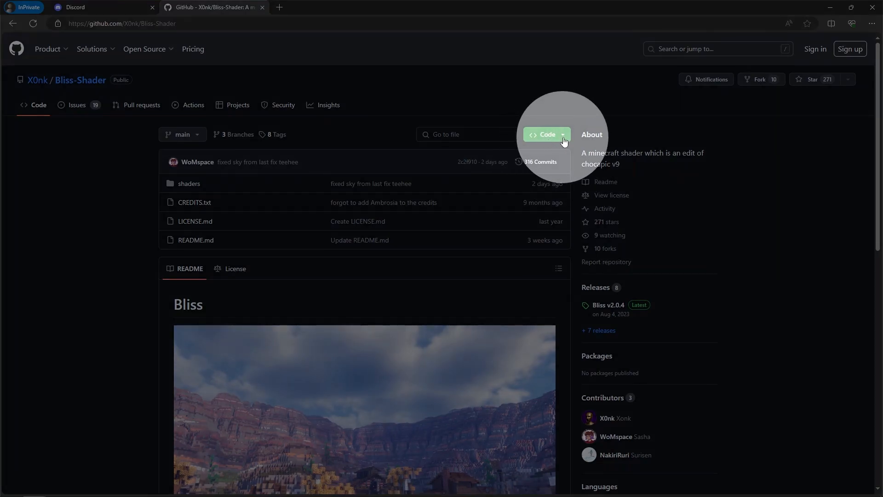
Step: Download the X0nk/Bliss-Shader repository ZIP and save it to Downloads
{"action": "left_click", "coordinate": [545, 134]}
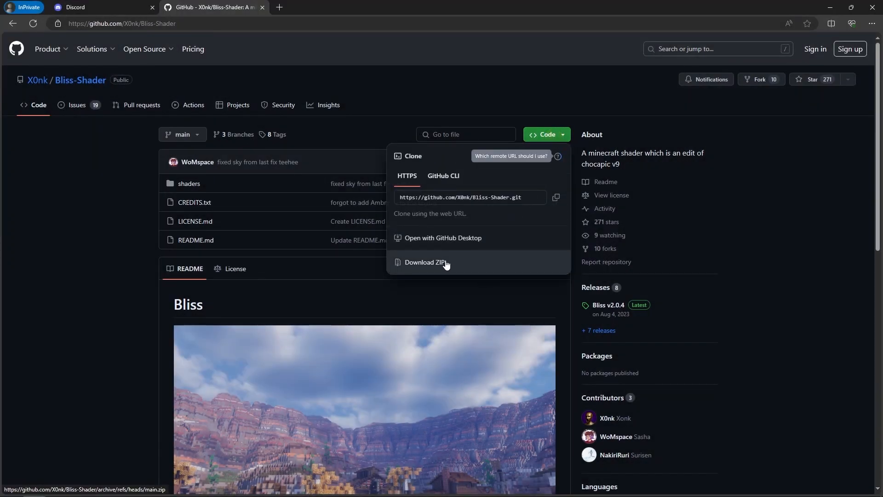
{"action": "left_click", "coordinate": [424, 262]}
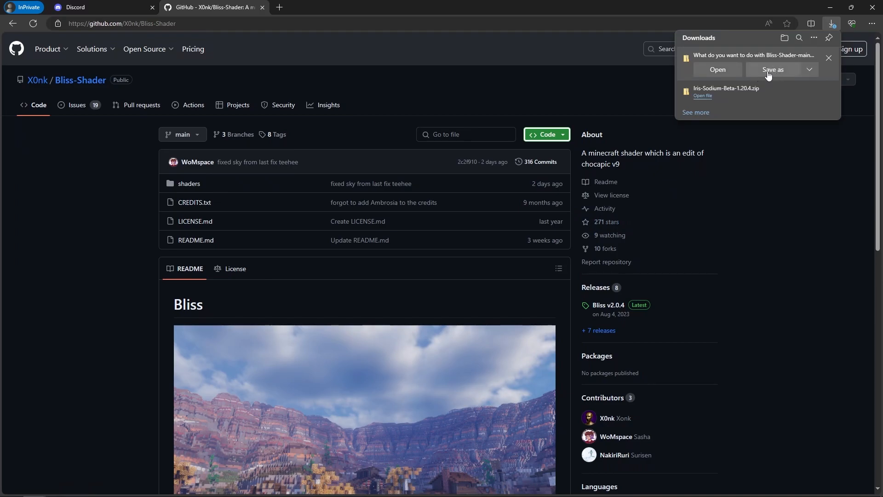
{"action": "left_click", "coordinate": [772, 69]}
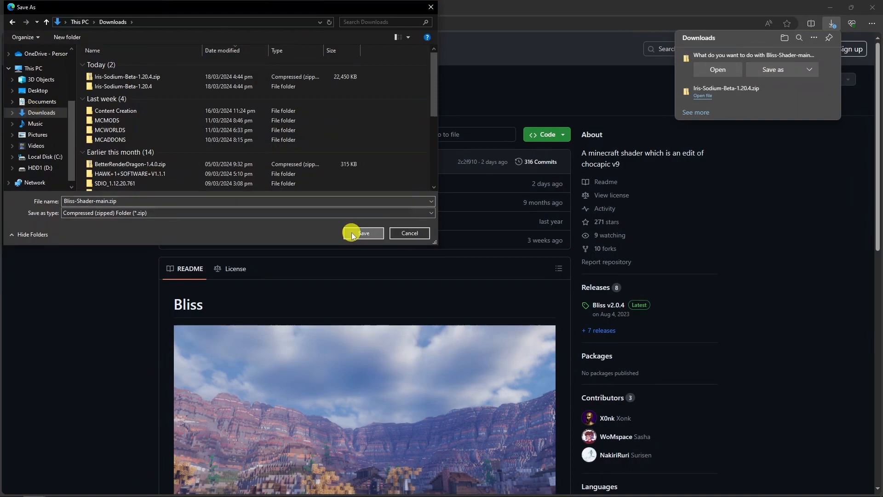
{"action": "left_click", "coordinate": [363, 233]}
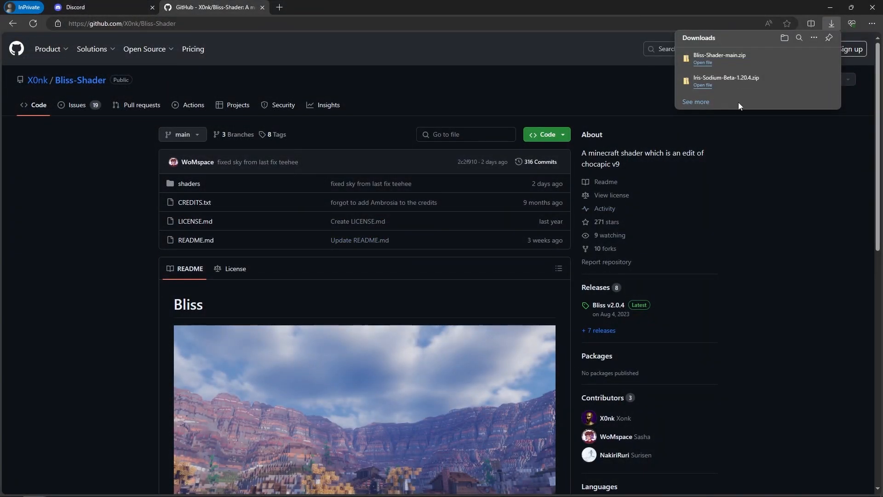
{"action": "mouse_move", "coordinate": [546, 134]}
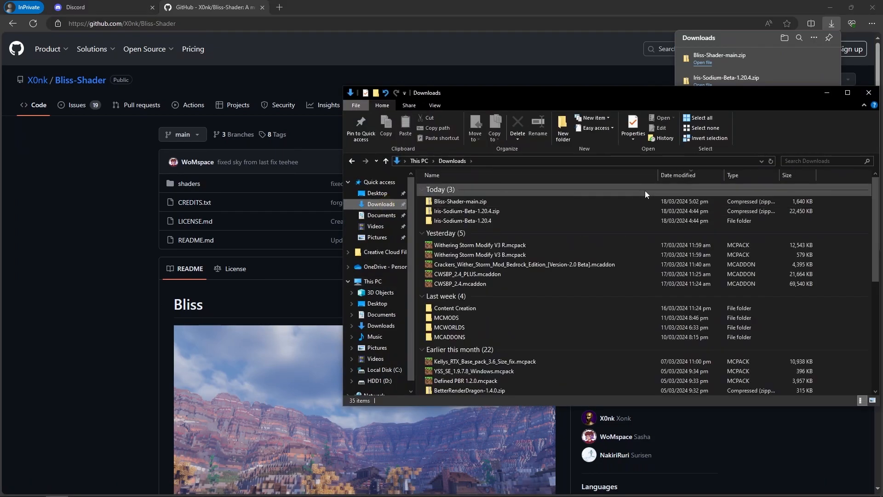
{"action": "mouse_move", "coordinate": [460, 201]}
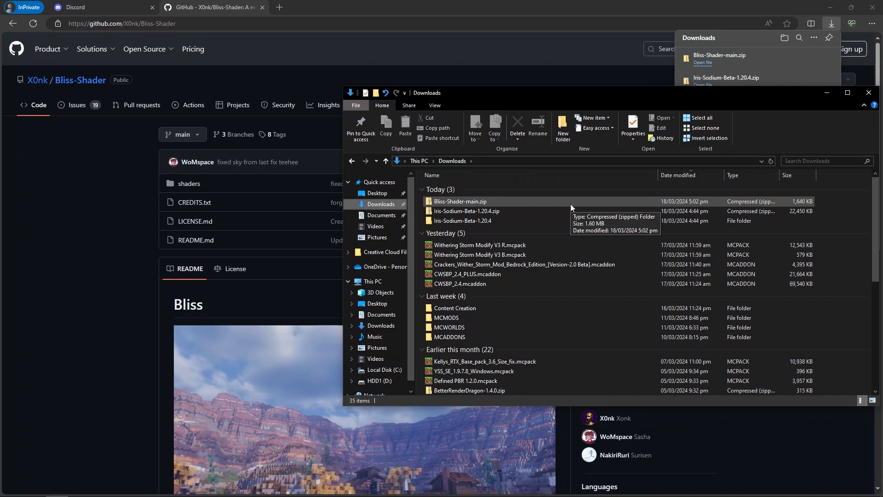
Step: Cut Bliss-Shader-main.zip from Downloads to move it to the instance's shaderpacks
{"action": "left_click", "coordinate": [459, 201]}
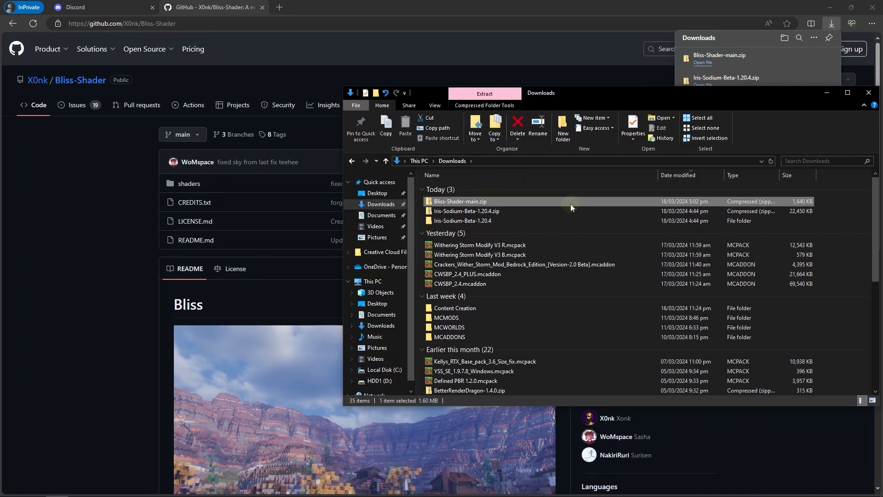
{"action": "right_click", "coordinate": [459, 201]}
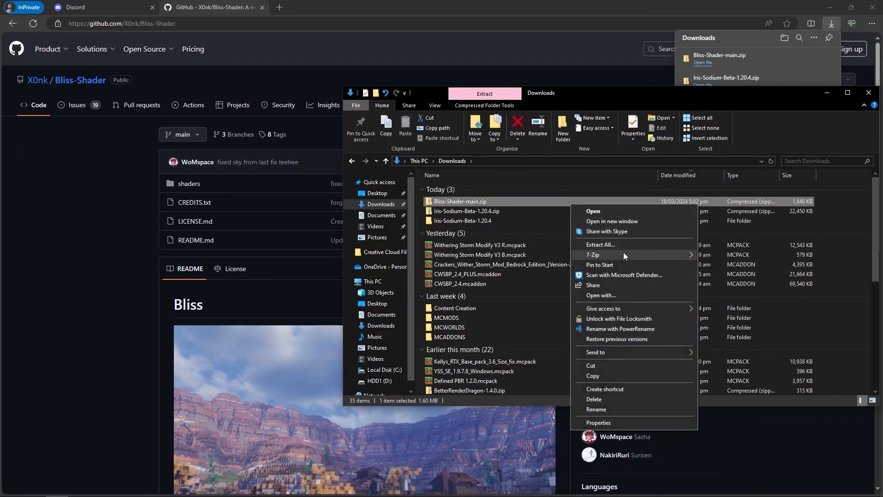
{"action": "mouse_move", "coordinate": [607, 367]}
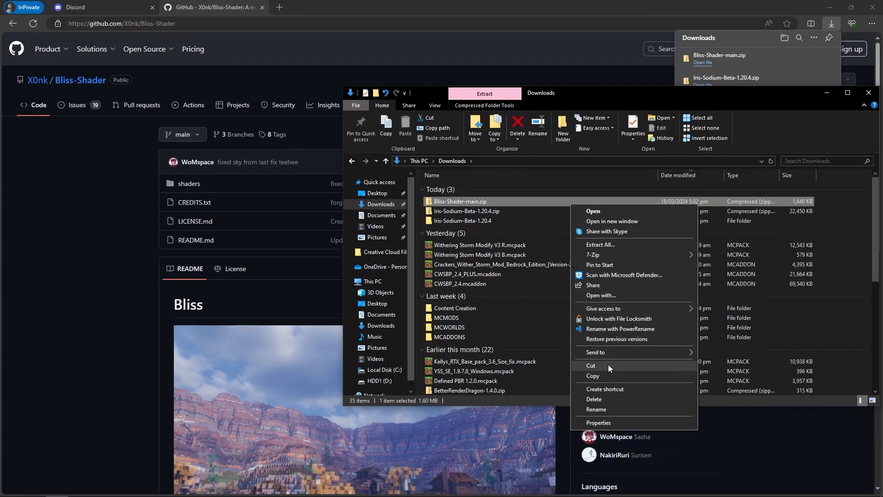
{"action": "left_click", "coordinate": [417, 456]}
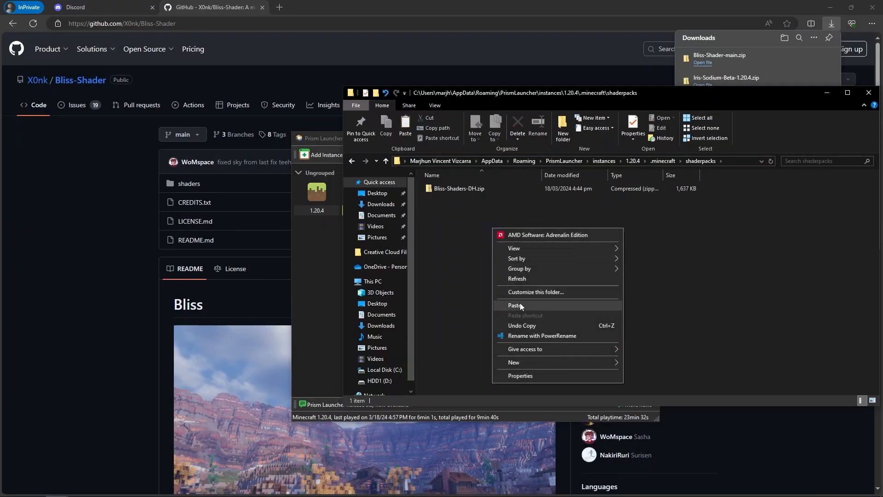
Step: Paste Bliss-Shader-main.zip into shaderpacks and permanently delete the old Bliss-Shaders-DH.zip
{"action": "left_click", "coordinate": [514, 304]}
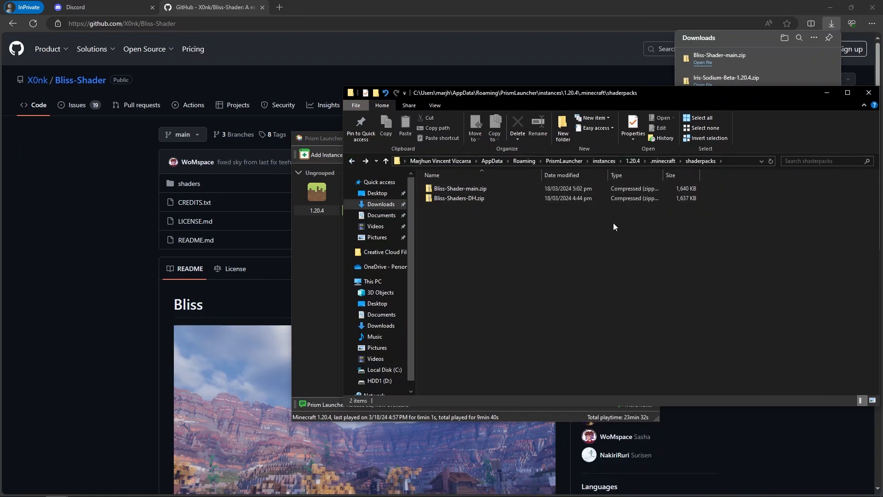
{"action": "mouse_move", "coordinate": [459, 198]}
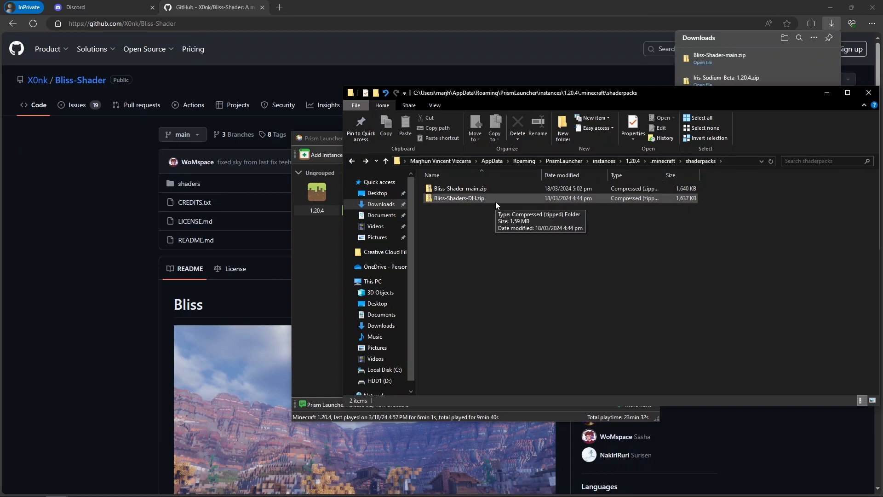
{"action": "mouse_move", "coordinate": [507, 202]}
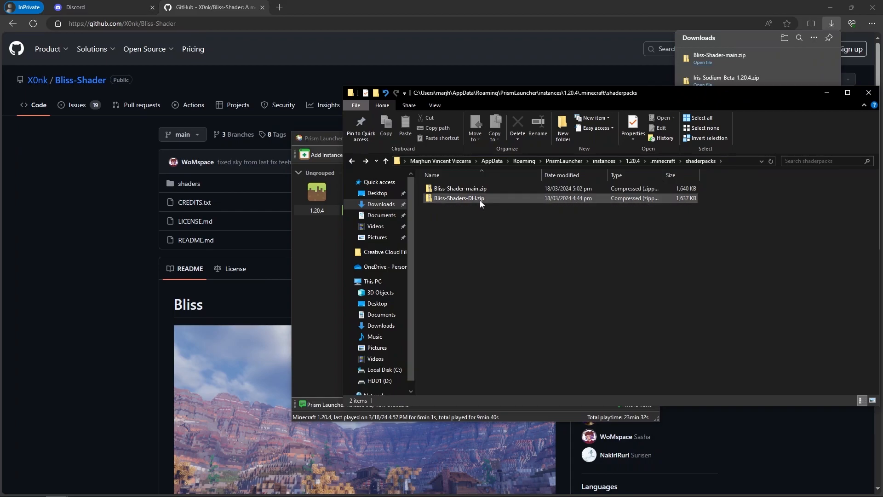
{"action": "mouse_move", "coordinate": [458, 198]}
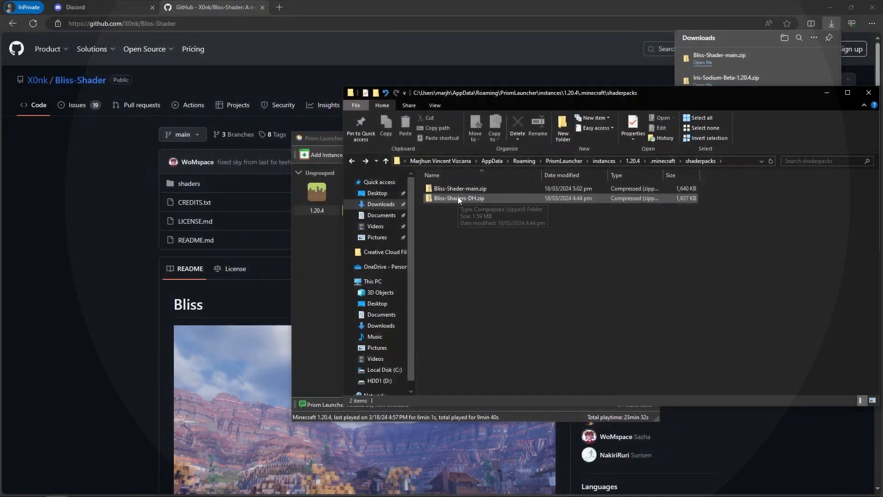
{"action": "right_click", "coordinate": [459, 198]}
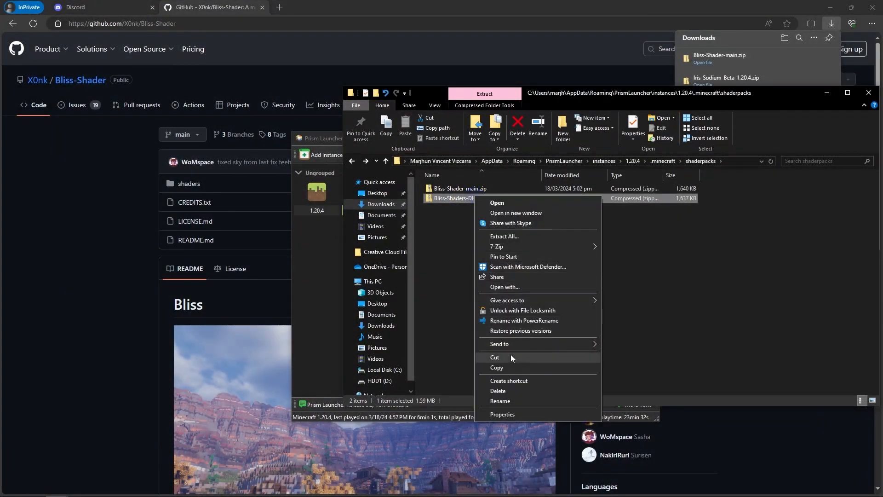
{"action": "left_click", "coordinate": [497, 391]}
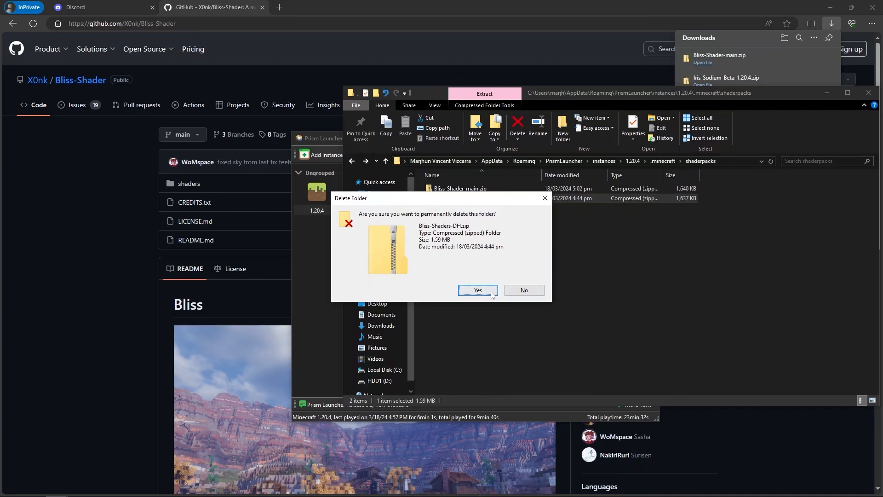
{"action": "left_click", "coordinate": [477, 290]}
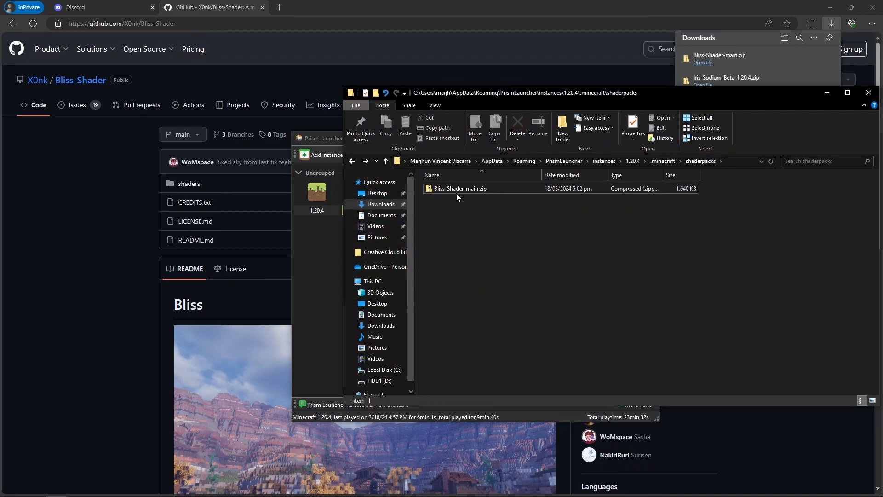
{"action": "left_click", "coordinate": [461, 188]}
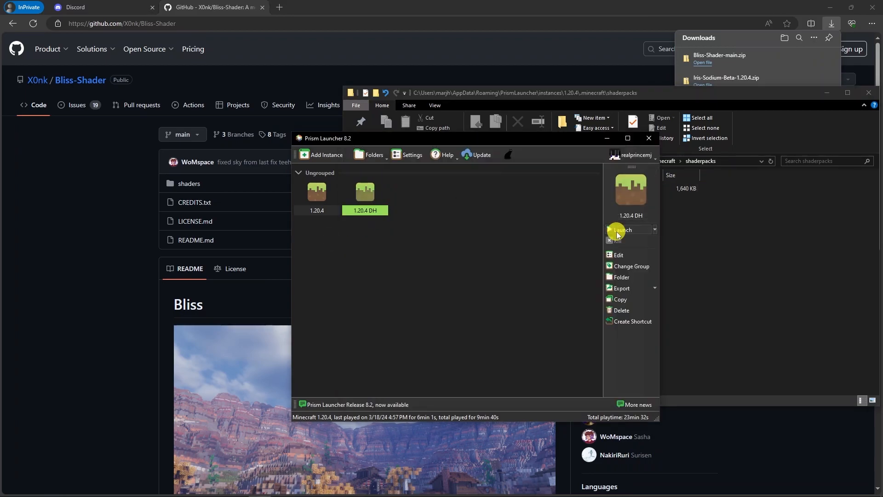
Step: Launch the 1.20.4 DH instance back into the singleplayer world
{"action": "left_click", "coordinate": [627, 230]}
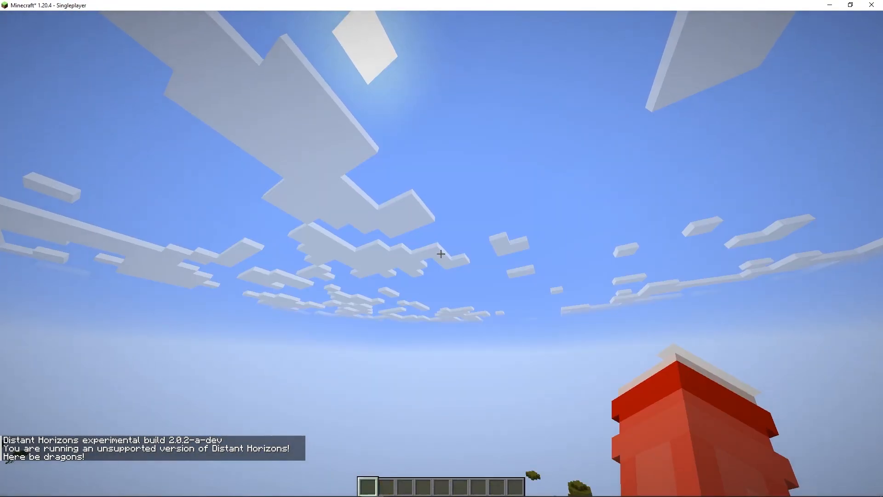
Step: From the pause menu's Mods, open Iris settings and apply Bliss-Shader-main.zip
{"action": "key", "text": "Escape"}
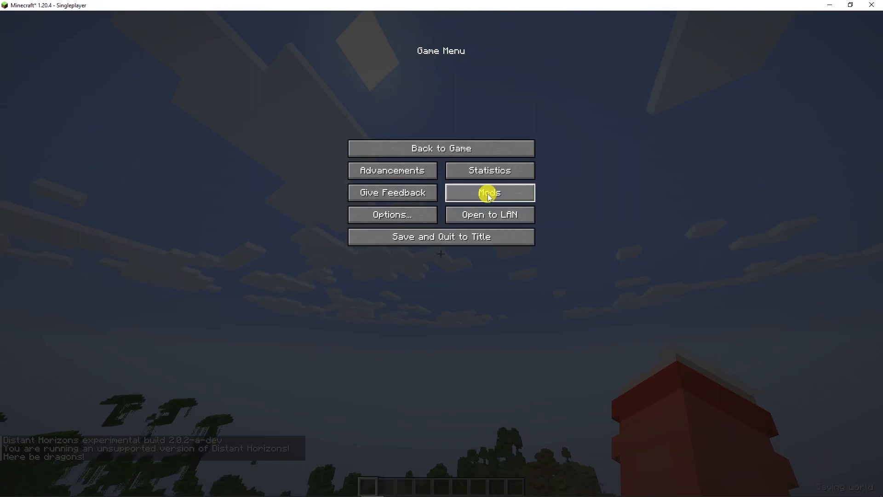
{"action": "left_click", "coordinate": [489, 193]}
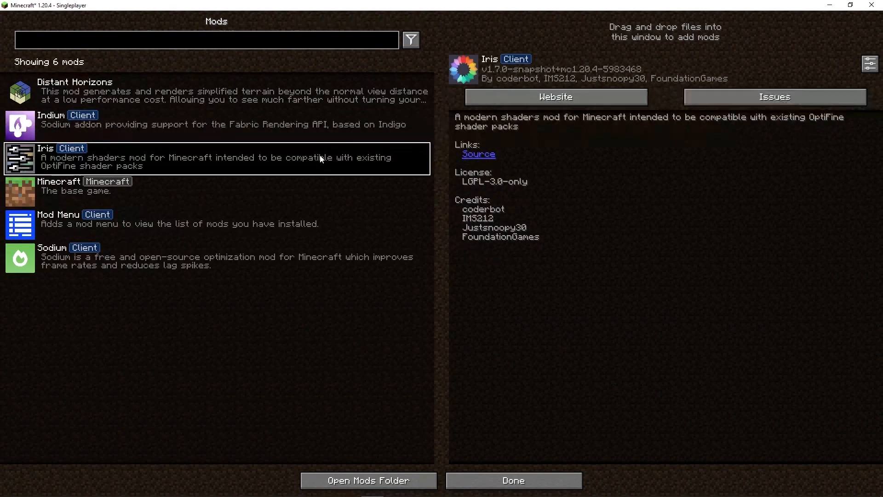
{"action": "mouse_move", "coordinate": [869, 63]}
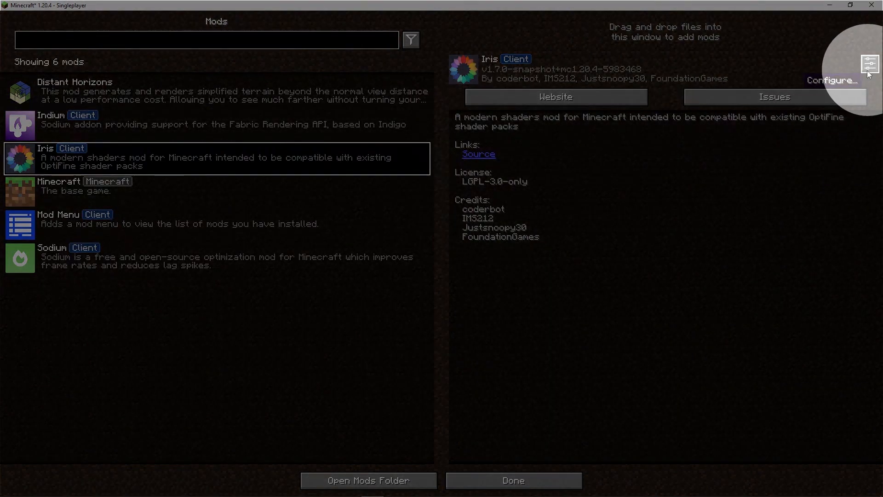
{"action": "left_click", "coordinate": [832, 80]}
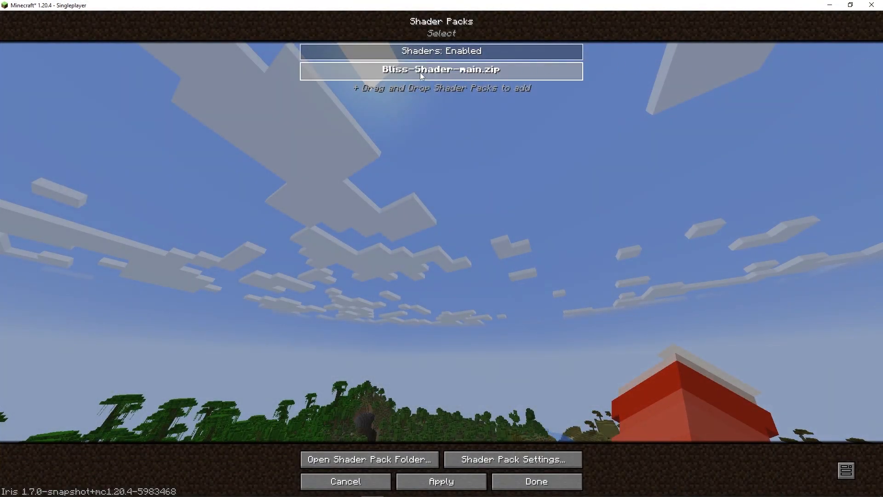
{"action": "left_click", "coordinate": [441, 70]}
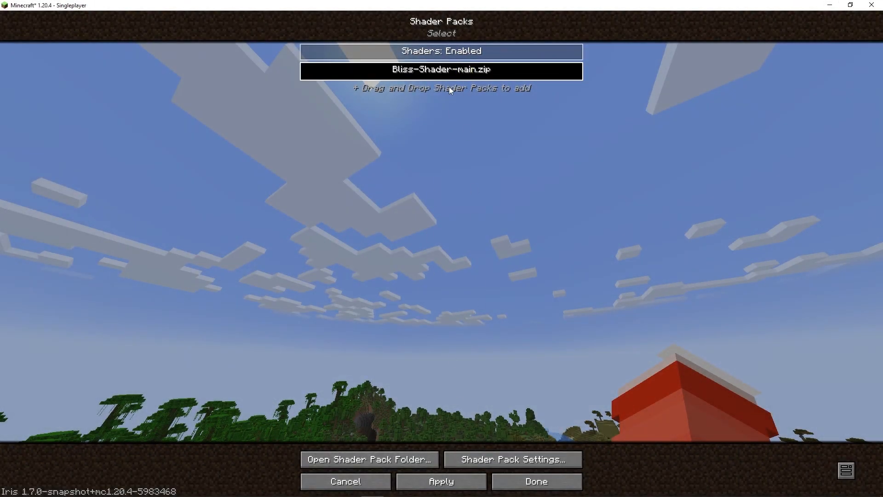
{"action": "left_click", "coordinate": [441, 481]}
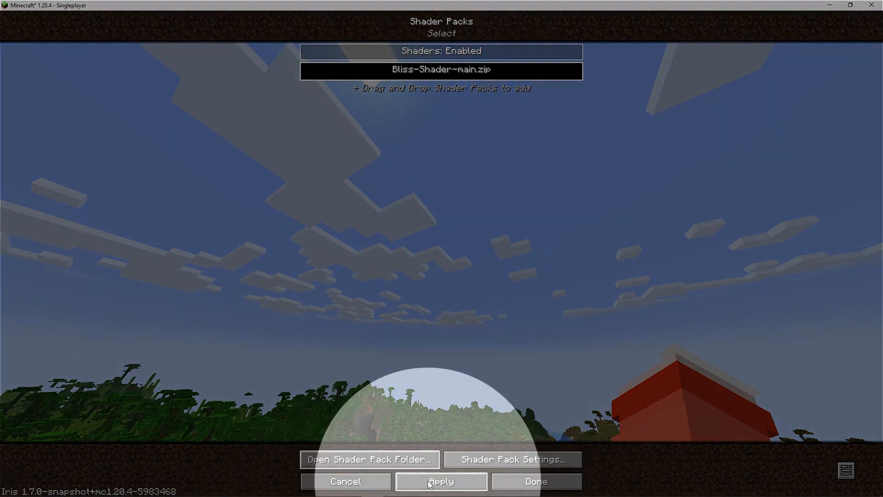
{"action": "left_click", "coordinate": [441, 481]}
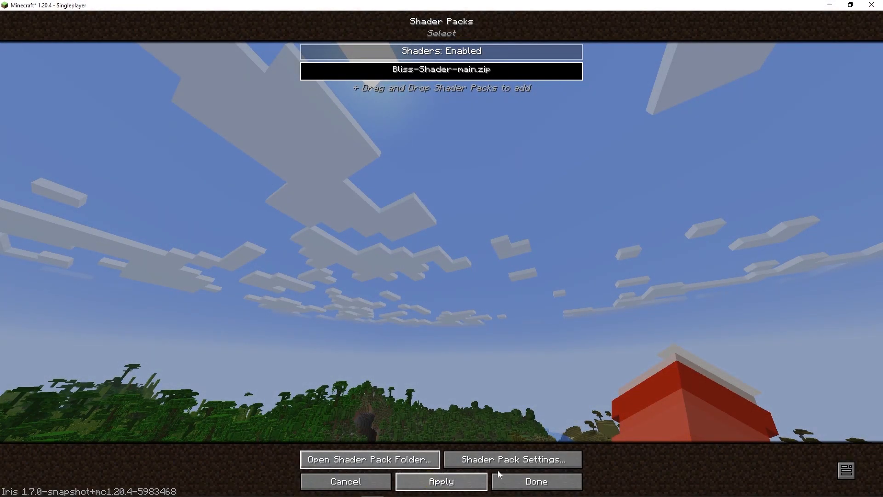
{"action": "mouse_move", "coordinate": [503, 477]}
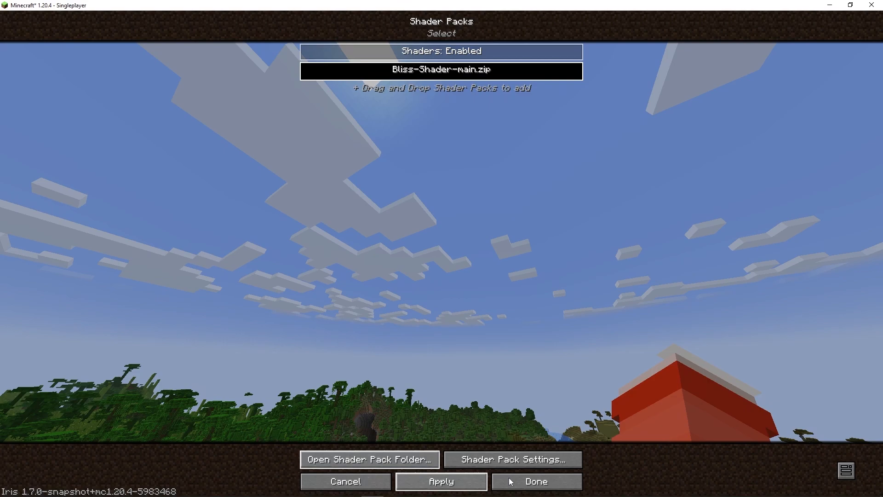
{"action": "left_click", "coordinate": [535, 481]}
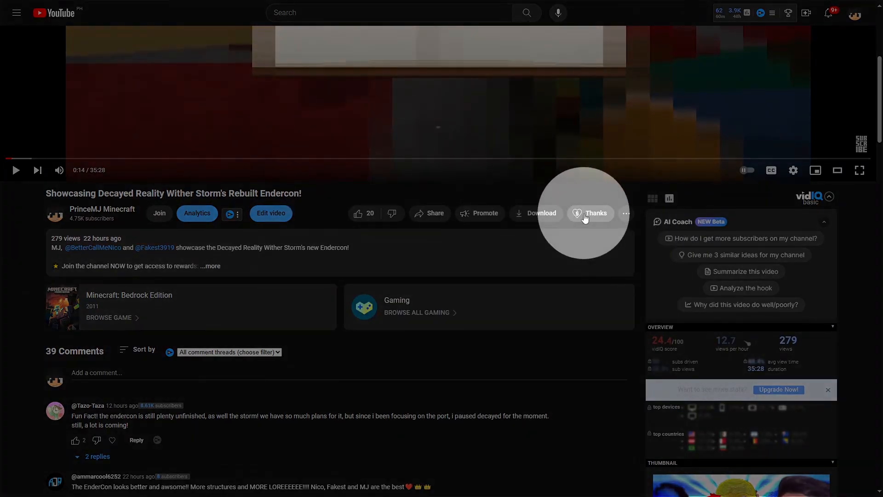
Step: Open the video's Super Thanks offer and slide the amount up to ₱1,250.00
{"action": "left_click", "coordinate": [589, 213]}
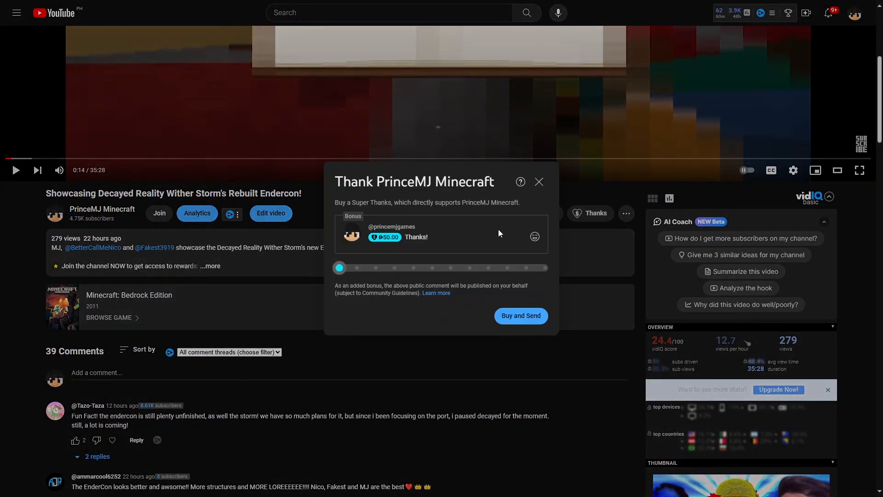
{"action": "left_click_drag", "start_coordinate": [339, 268], "coordinate": [450, 268]}
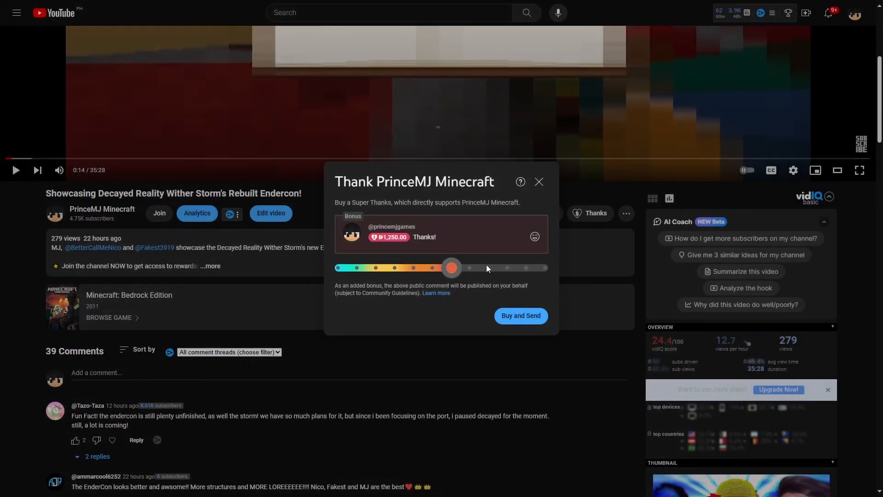
{"action": "left_click_drag", "start_coordinate": [451, 268], "coordinate": [543, 268]}
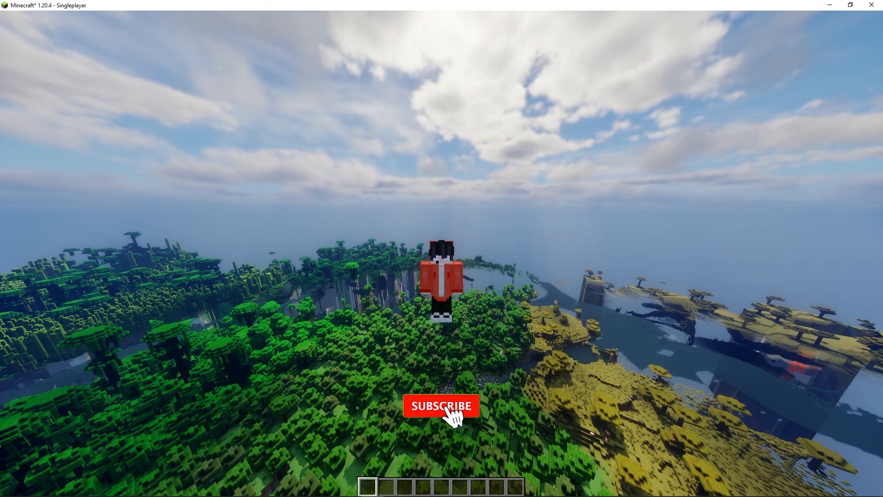
{"action": "left_click", "coordinate": [441, 406]}
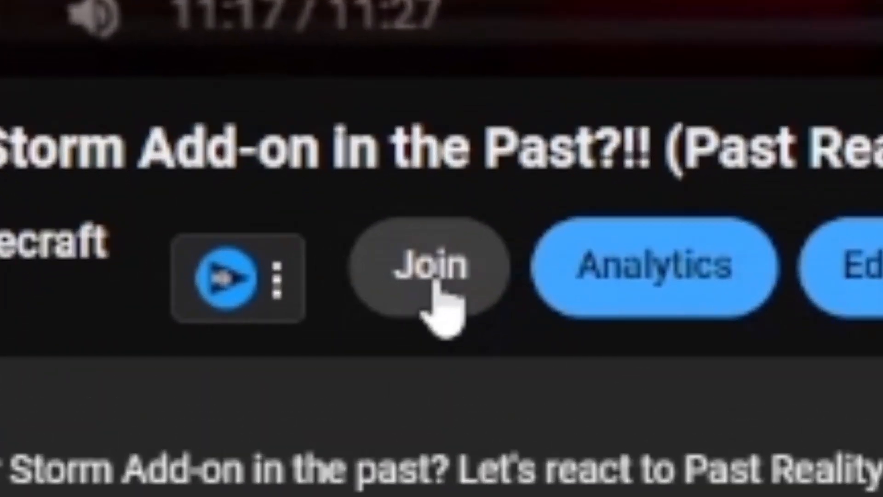
Step: Open PrinceMJ Minecraft's membership options and view the ₱499.00/month Duke/Duchess tier perks
{"action": "left_click", "coordinate": [429, 265]}
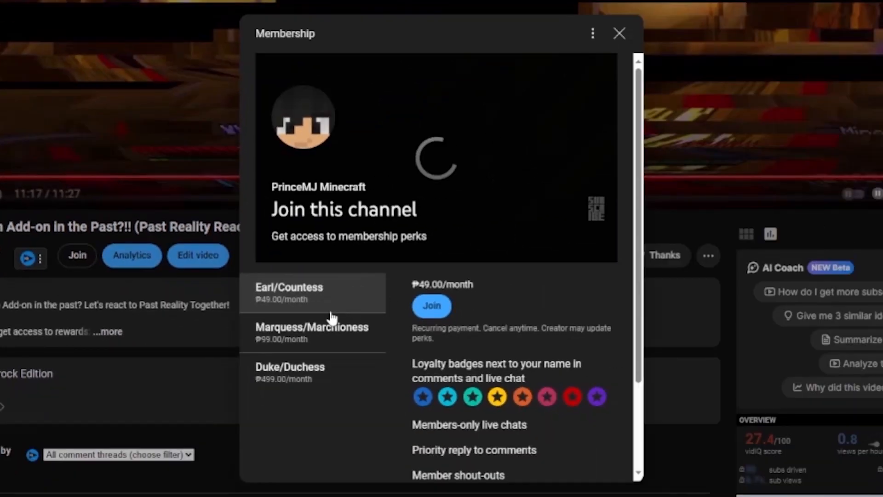
{"action": "left_click", "coordinate": [290, 372]}
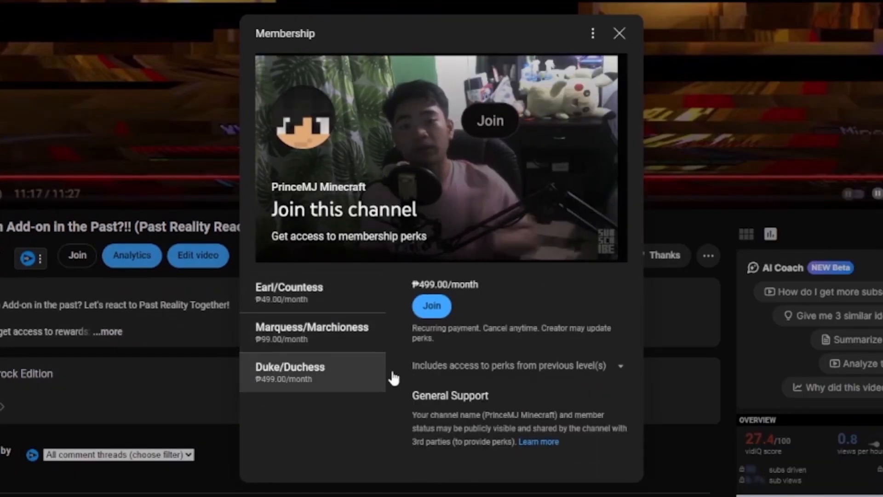